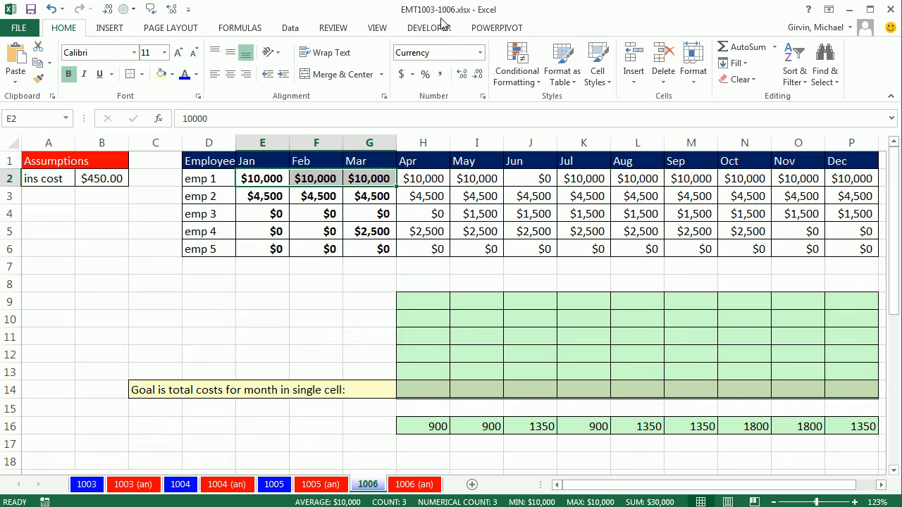
{"action": "mouse_move", "coordinate": [406, 431]}
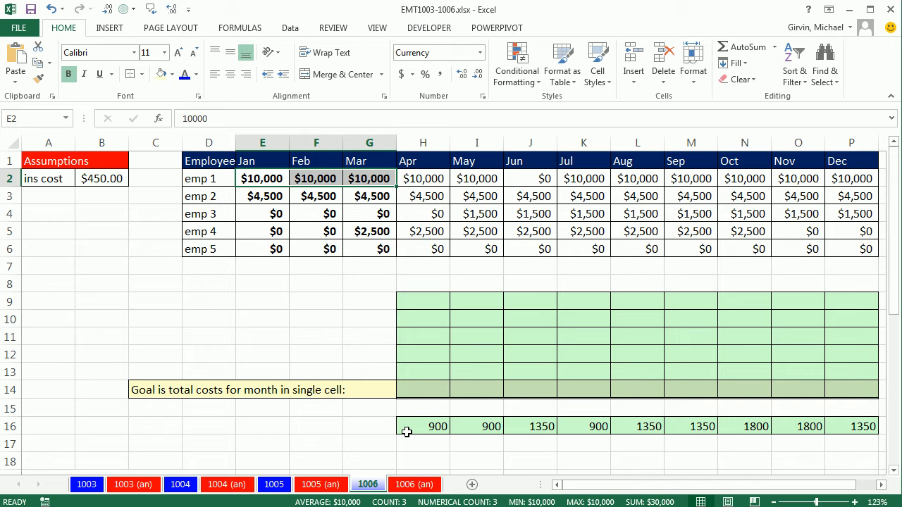
{"action": "mouse_move", "coordinate": [367, 296]}
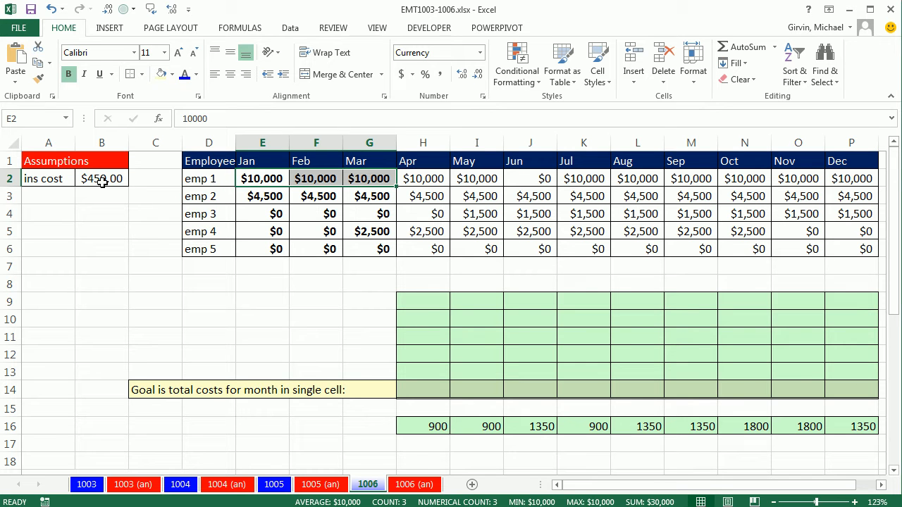
Step: Point out the $450 insurance cost that applies when an employee is paid three months running
{"action": "left_click", "coordinate": [101, 178]}
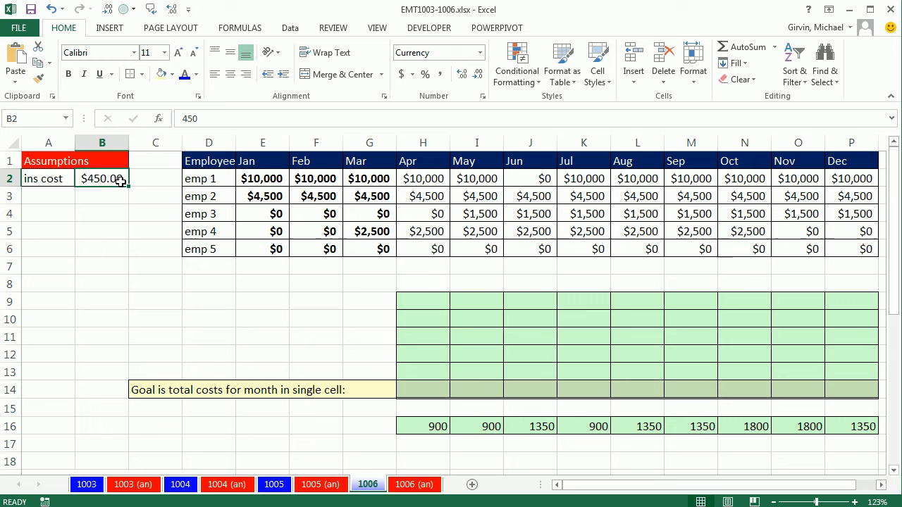
{"action": "mouse_move", "coordinate": [465, 288]}
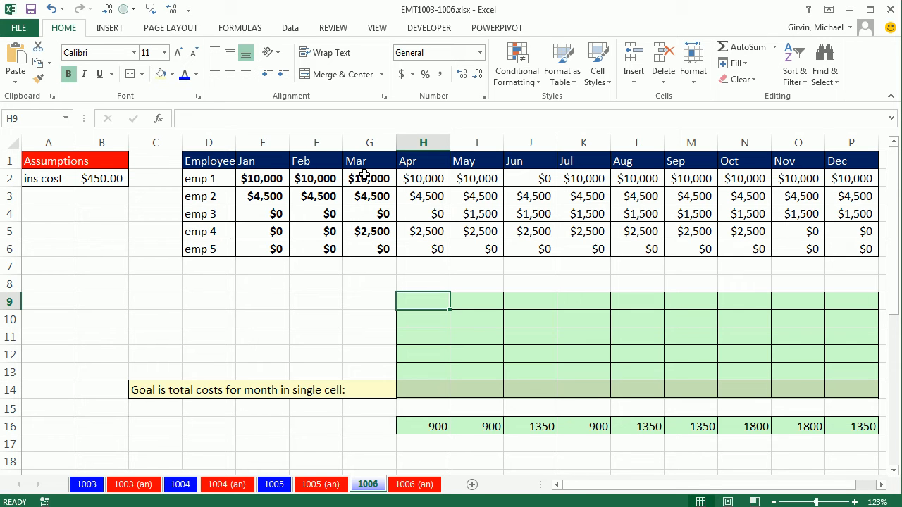
{"action": "mouse_move", "coordinate": [262, 190]}
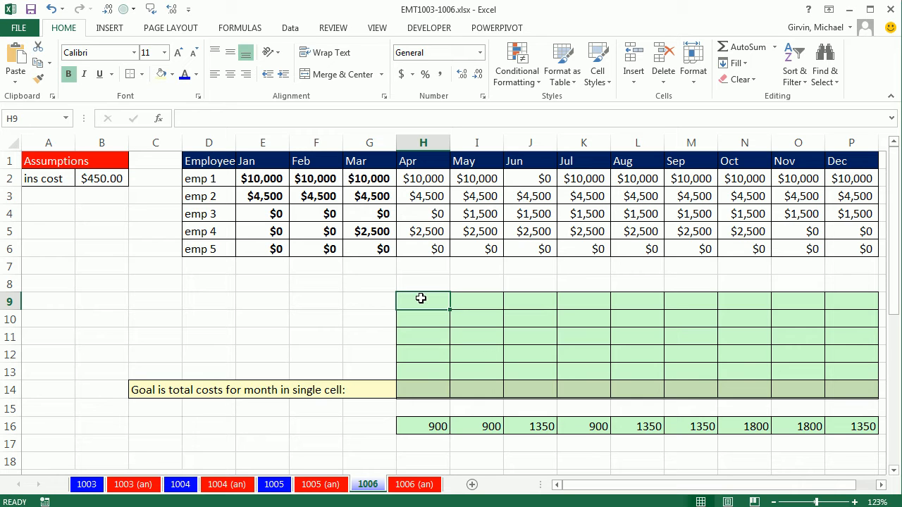
{"action": "type", "text": "450"}
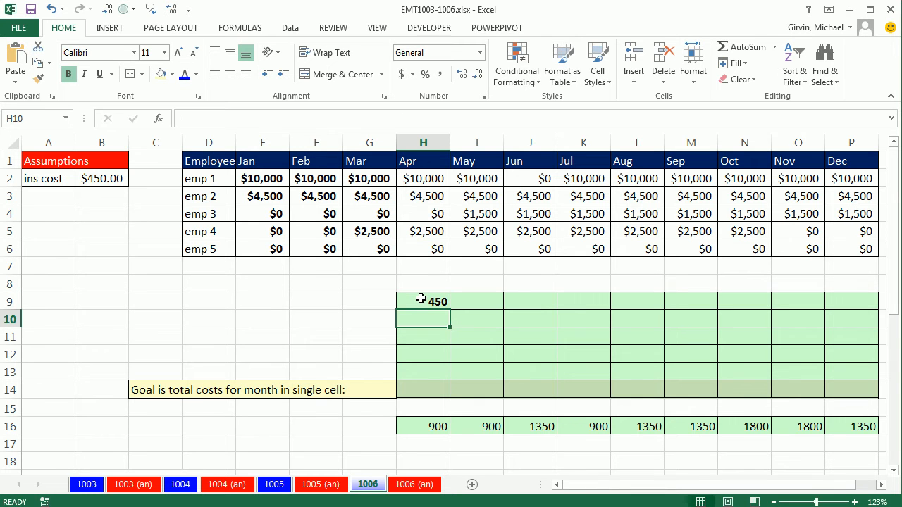
{"action": "mouse_move", "coordinate": [430, 343]}
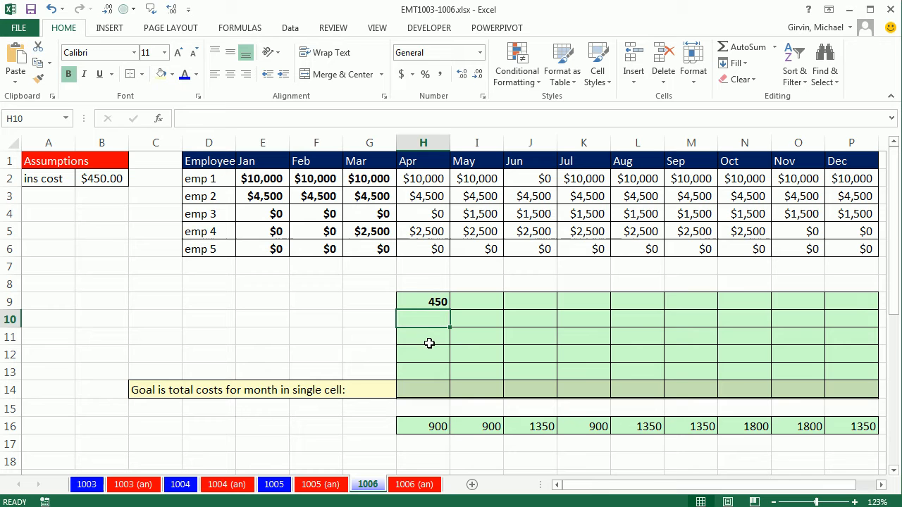
{"action": "mouse_move", "coordinate": [211, 193]}
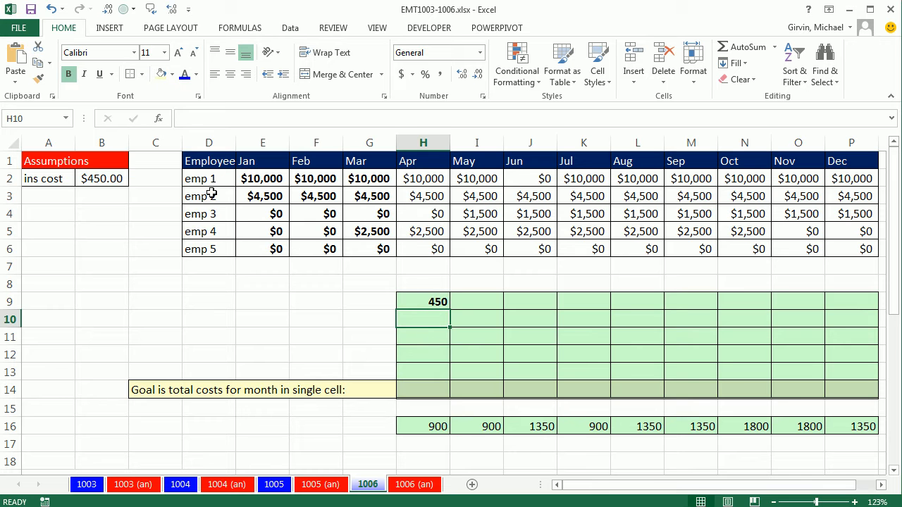
{"action": "type", "text": "450"}
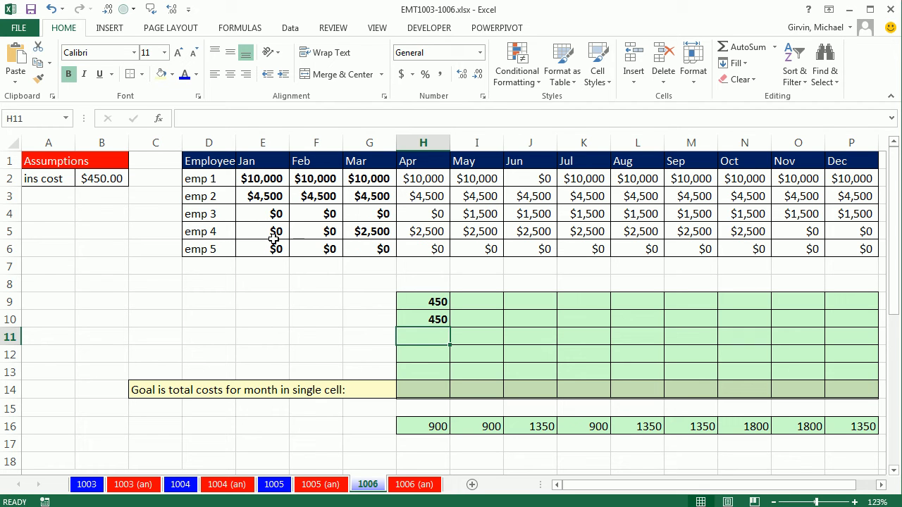
{"action": "mouse_move", "coordinate": [315, 245]}
{"action": "type", "text": "0"}
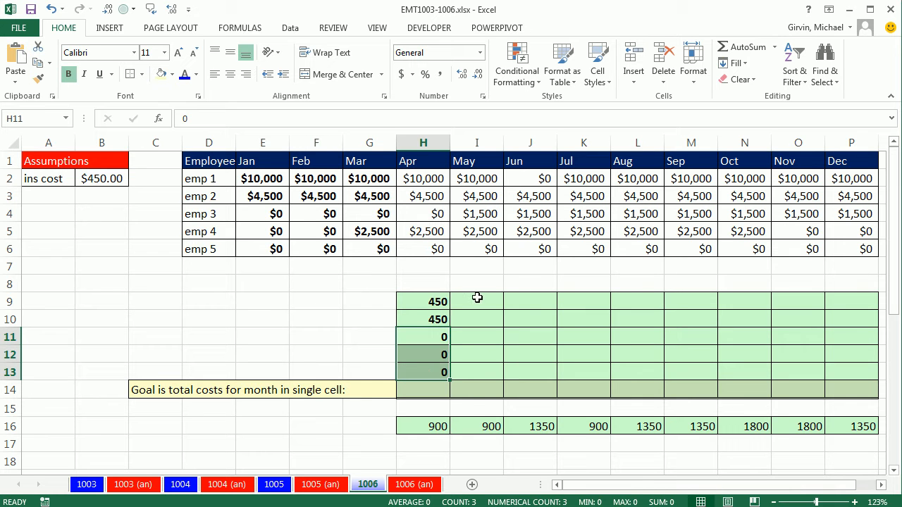
Step: Illustrate with emp 4's Mar–May amounts how three positive months earn the 450 cost
{"action": "left_click", "coordinate": [477, 302]}
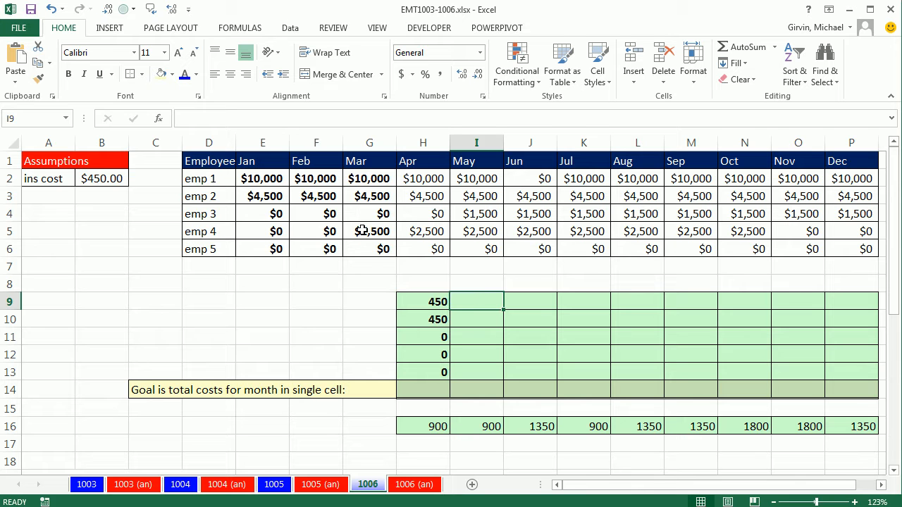
{"action": "left_click_drag", "start_coordinate": [369, 231], "coordinate": [423, 231]}
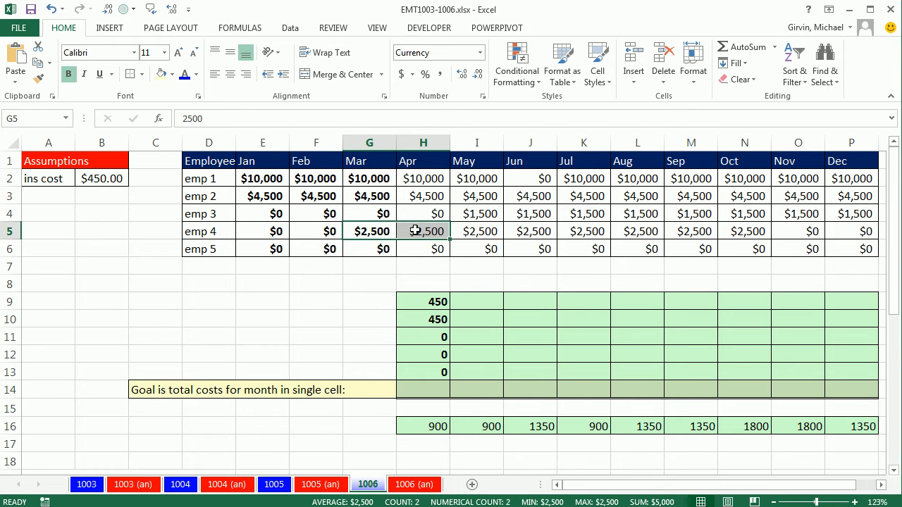
{"action": "mouse_move", "coordinate": [530, 338]}
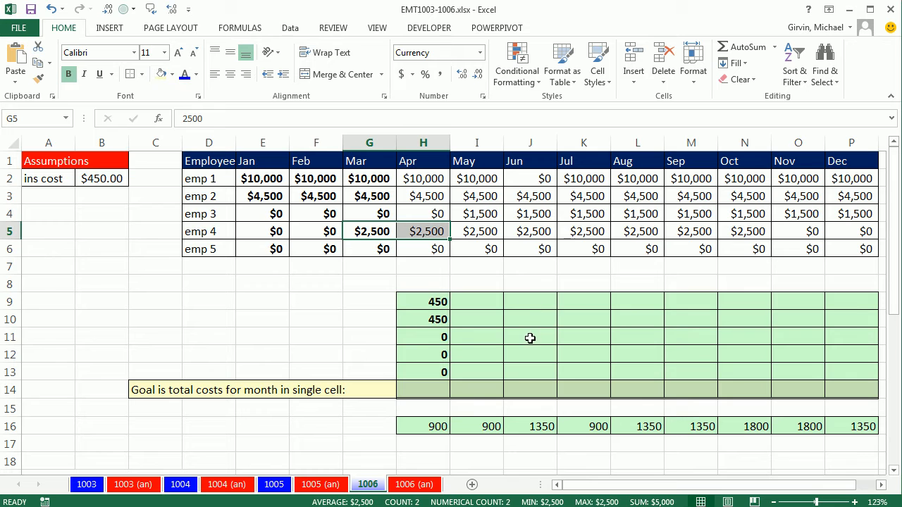
{"action": "left_click", "coordinate": [530, 337]}
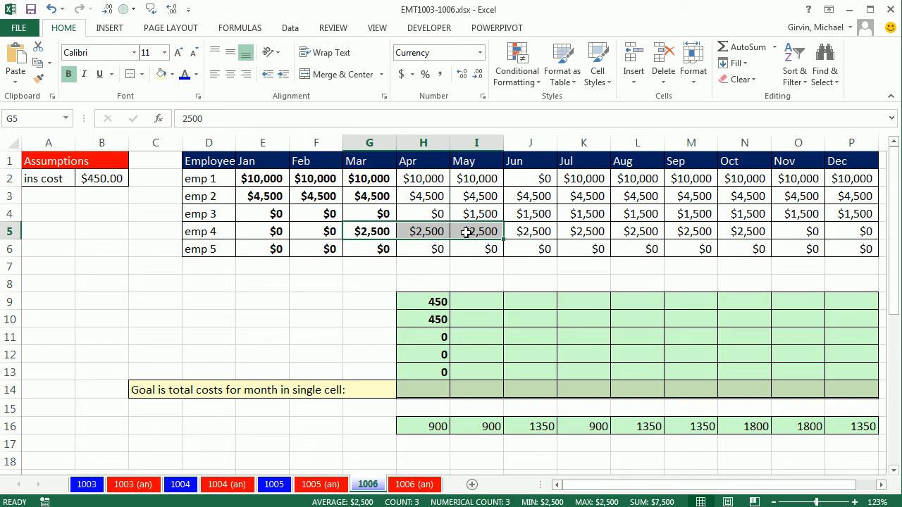
{"action": "mouse_move", "coordinate": [533, 347]}
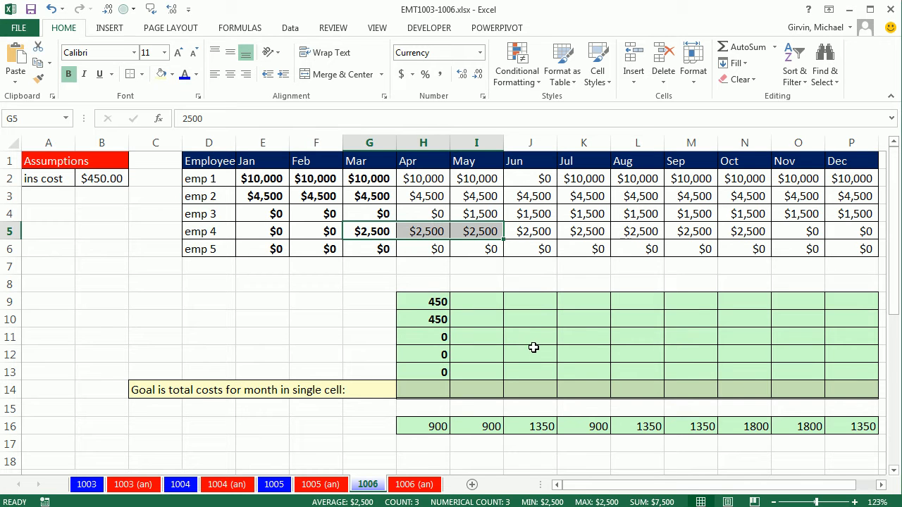
{"action": "mouse_move", "coordinate": [549, 355]}
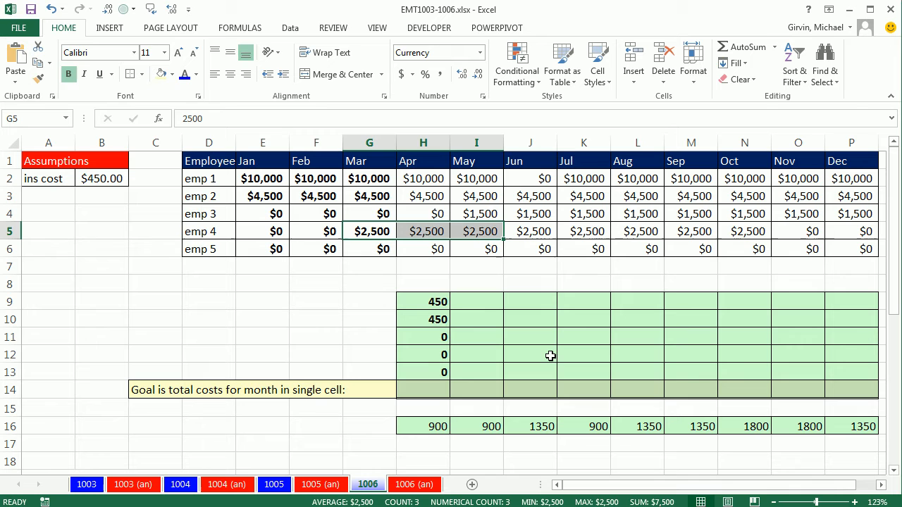
{"action": "type", "text": "450"}
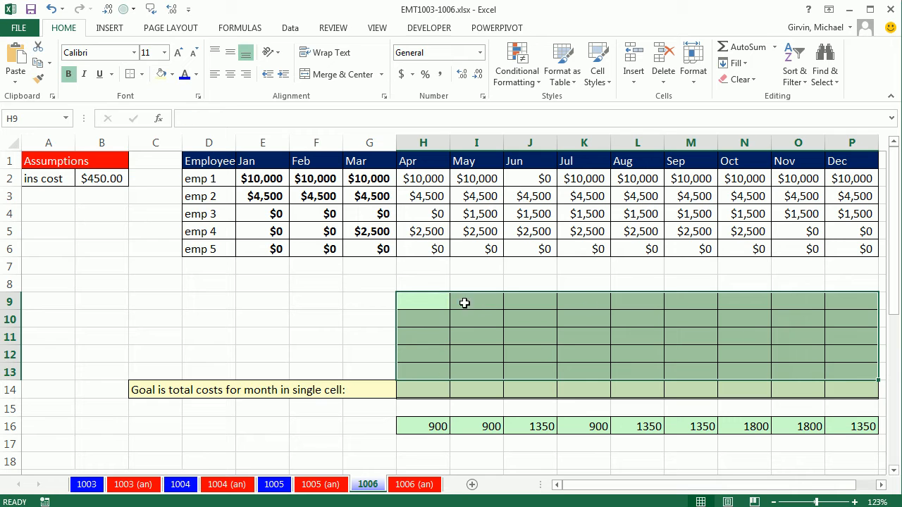
{"action": "mouse_move", "coordinate": [429, 301]}
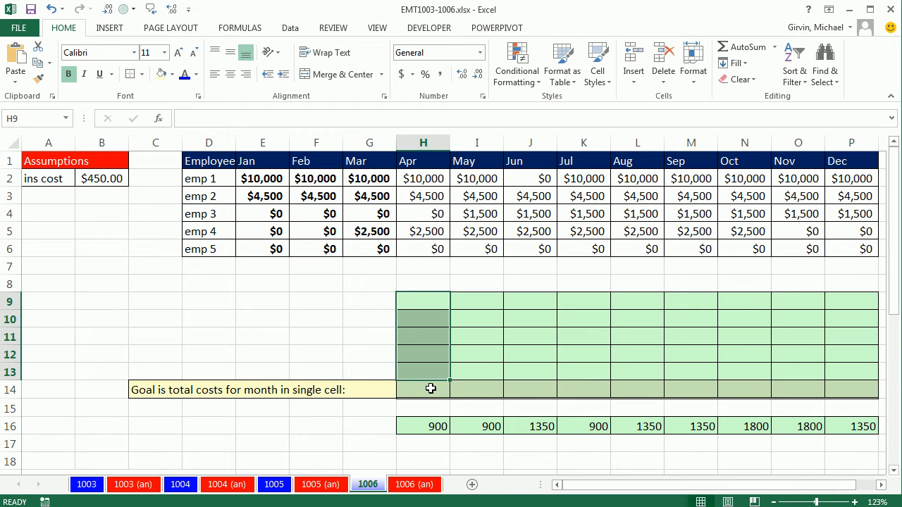
Step: Enter =COUNTIF(E2:G2,">0") in H9 to count emp 1's positive Jan–Mar months, giving 3
{"action": "left_click", "coordinate": [422, 389]}
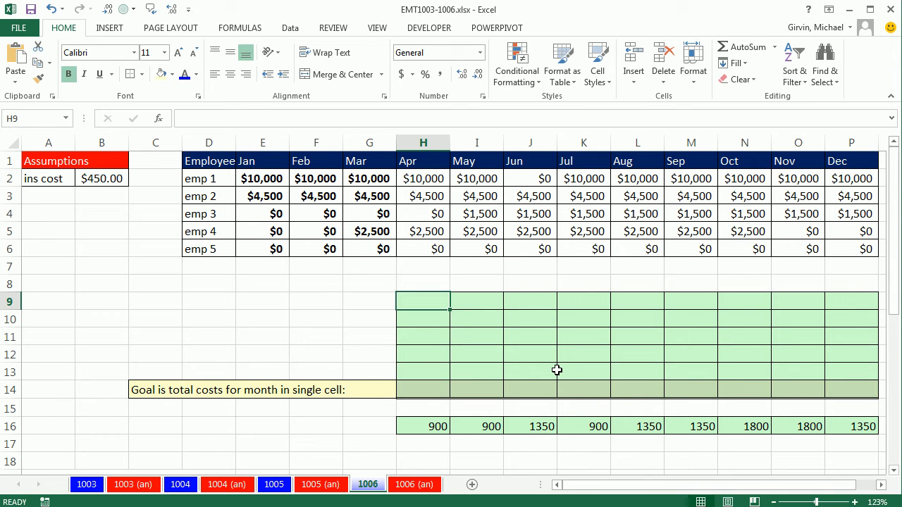
{"action": "type", "text": "=coun"}
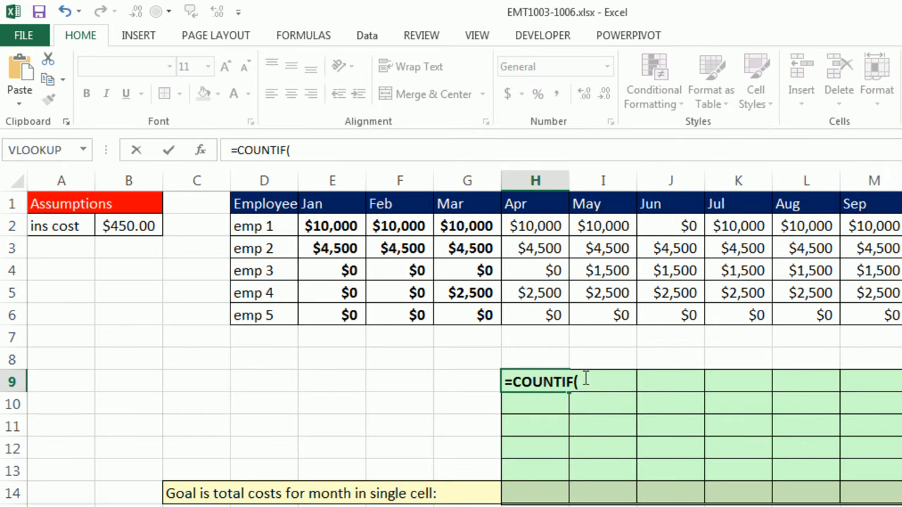
{"action": "left_click_drag", "start_coordinate": [332, 226], "coordinate": [468, 225]}
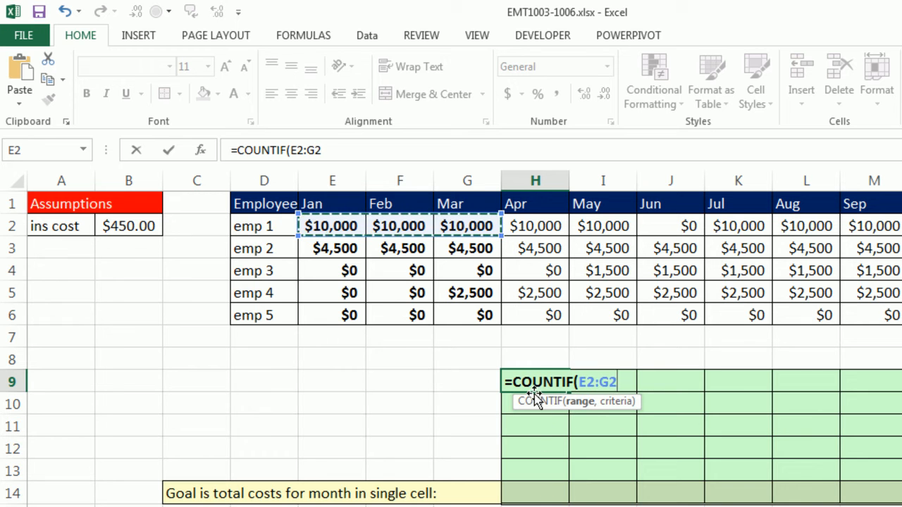
{"action": "mouse_move", "coordinate": [474, 248]}
{"action": "type", "text": ","}
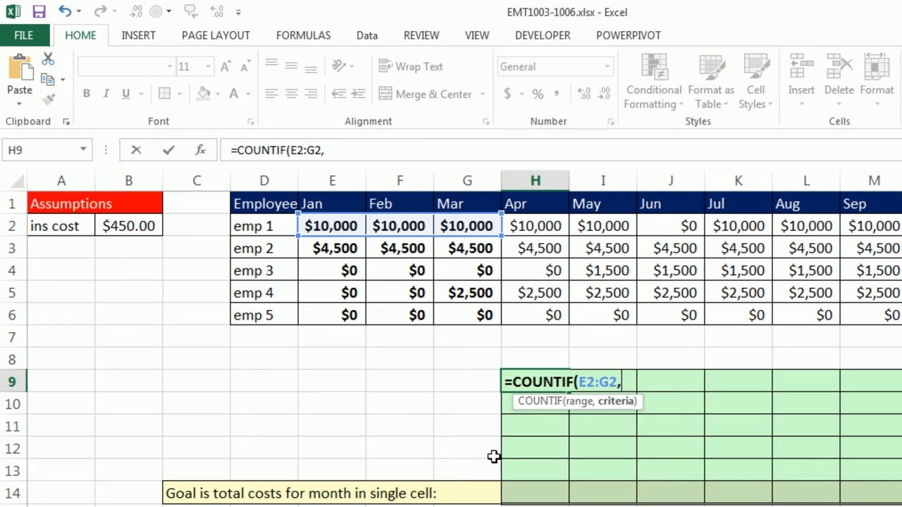
{"action": "mouse_move", "coordinate": [611, 502]}
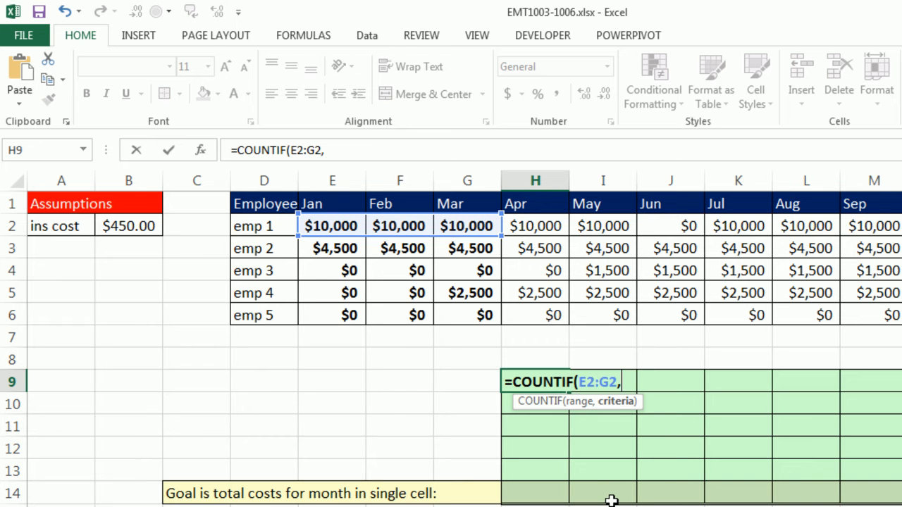
{"action": "type", "text": "\">0"}
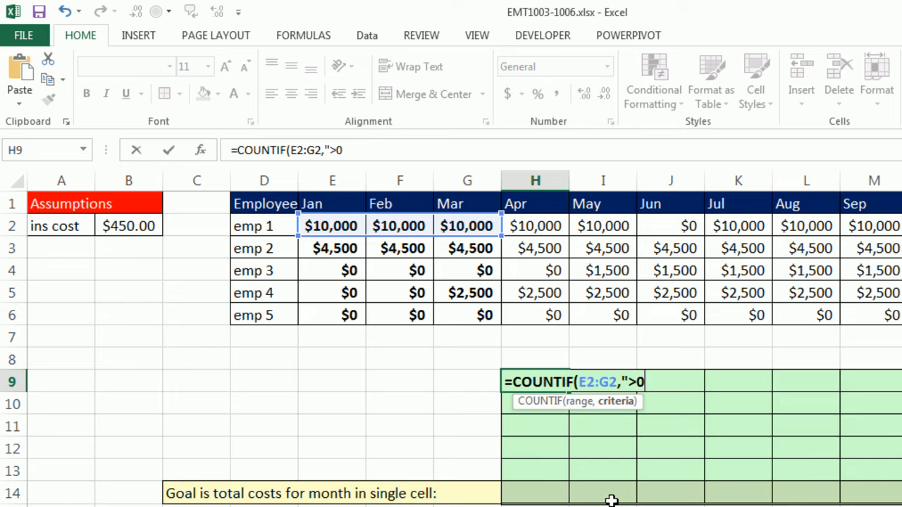
{"action": "type", "text": "\")"}
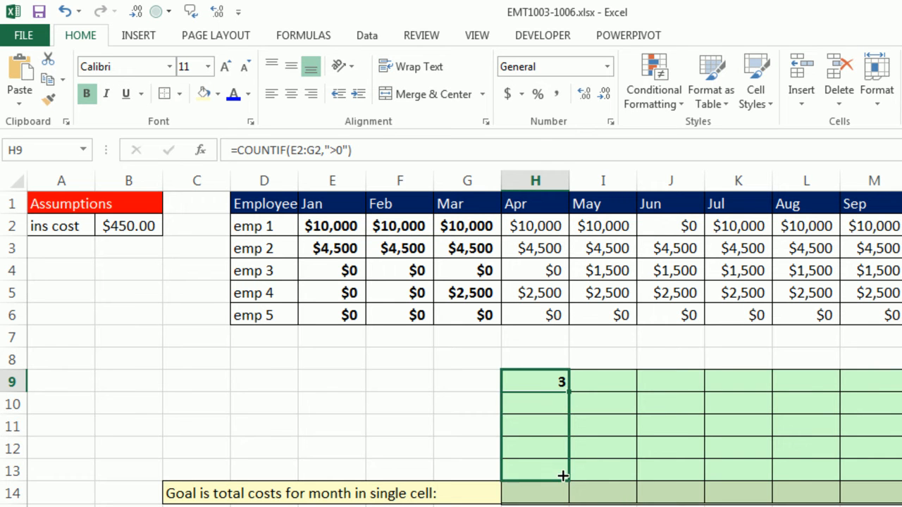
Step: Fill the count formula across H9:P13, then extend H9 with =3 to return TRUE/FALSE
{"action": "left_click_drag", "start_coordinate": [563, 380], "coordinate": [562, 470]}
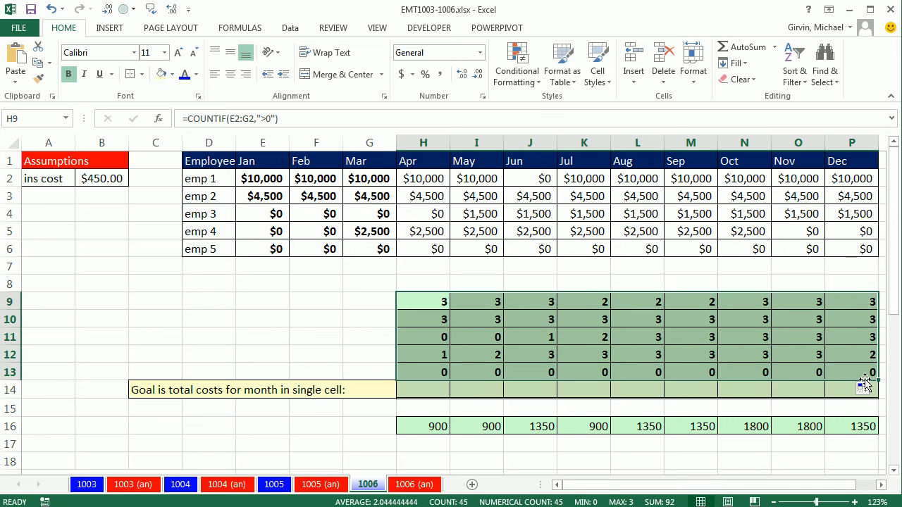
{"action": "mouse_move", "coordinate": [614, 303]}
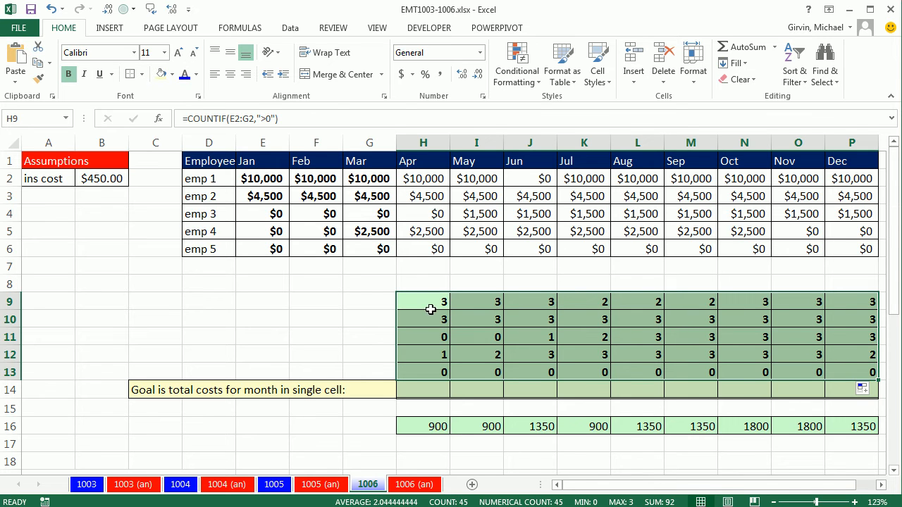
{"action": "double_click", "coordinate": [422, 302]}
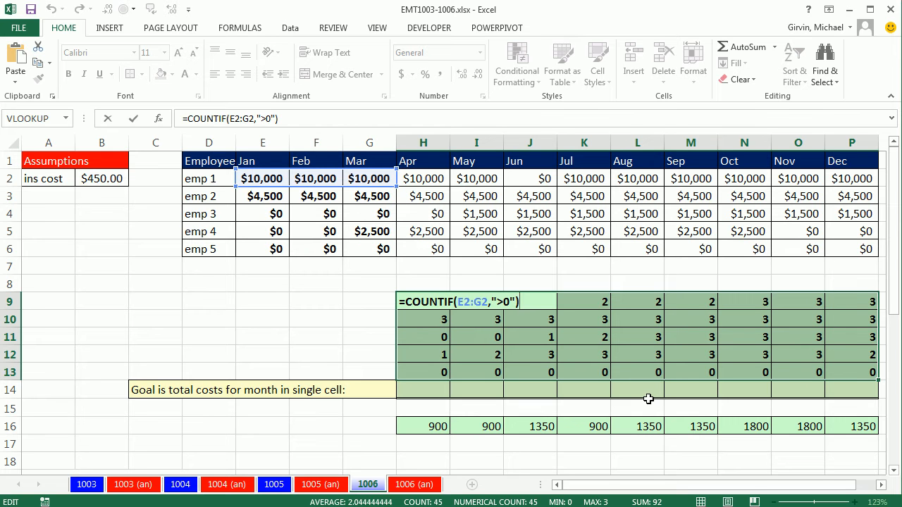
{"action": "type", "text": "="}
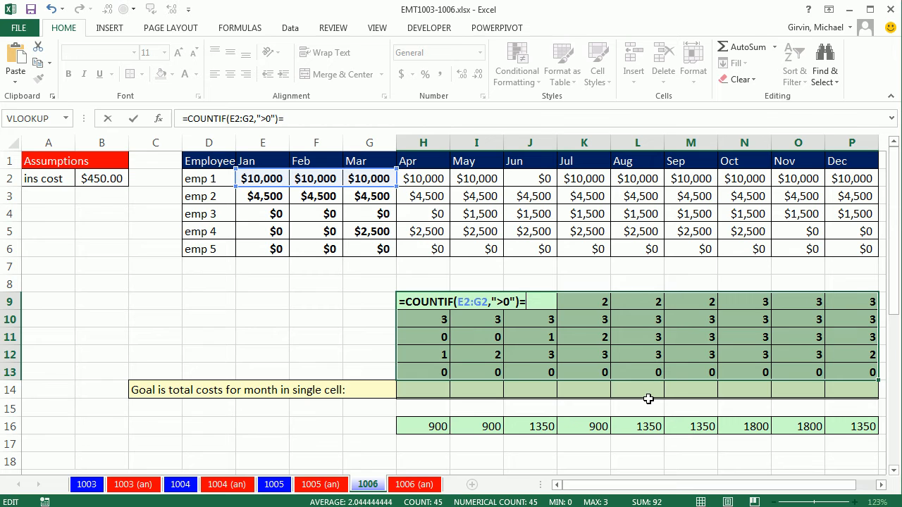
{"action": "type", "text": "3"}
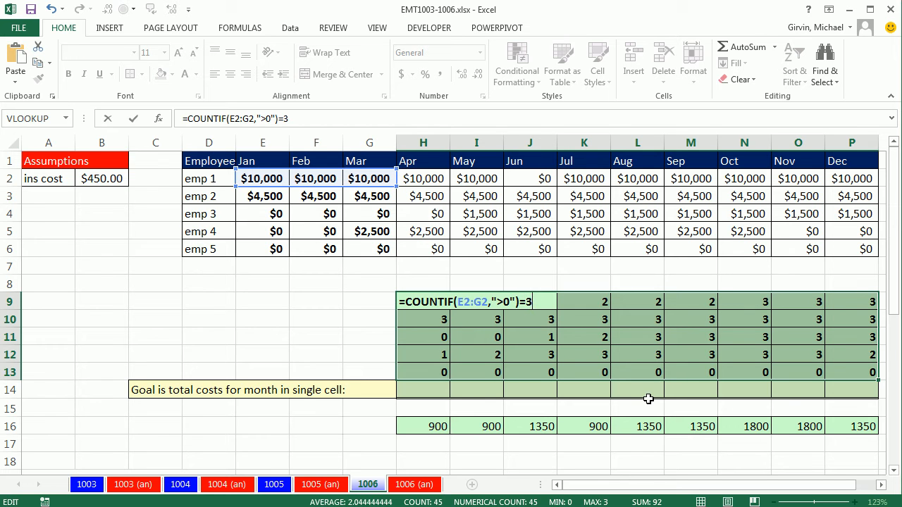
{"action": "mouse_move", "coordinate": [515, 237]}
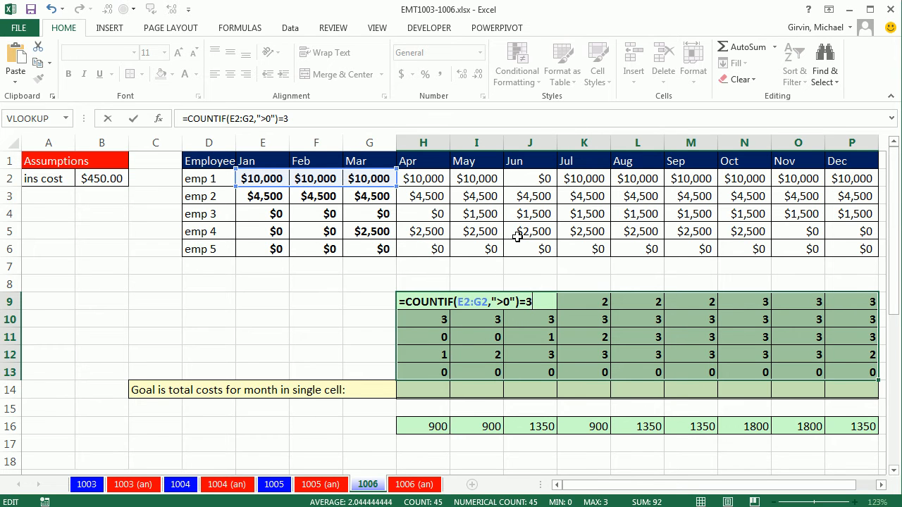
{"action": "mouse_move", "coordinate": [530, 279]}
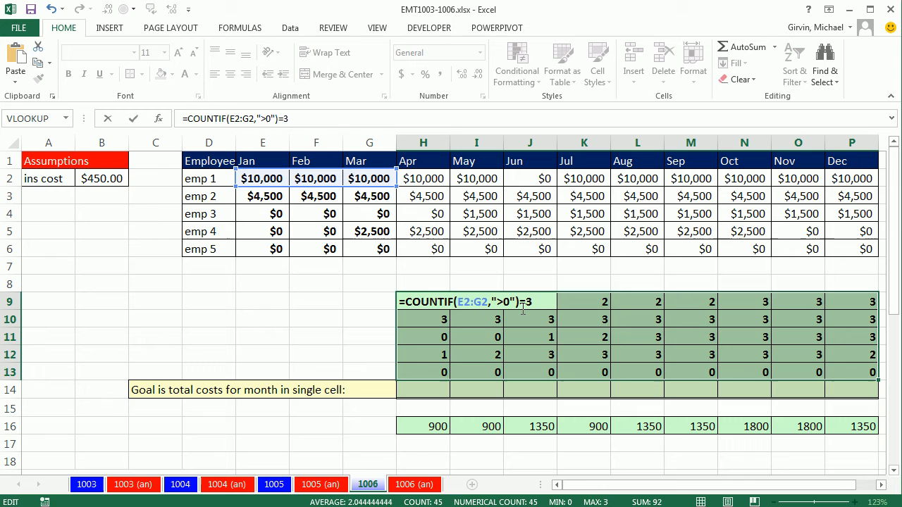
{"action": "mouse_move", "coordinate": [620, 296]}
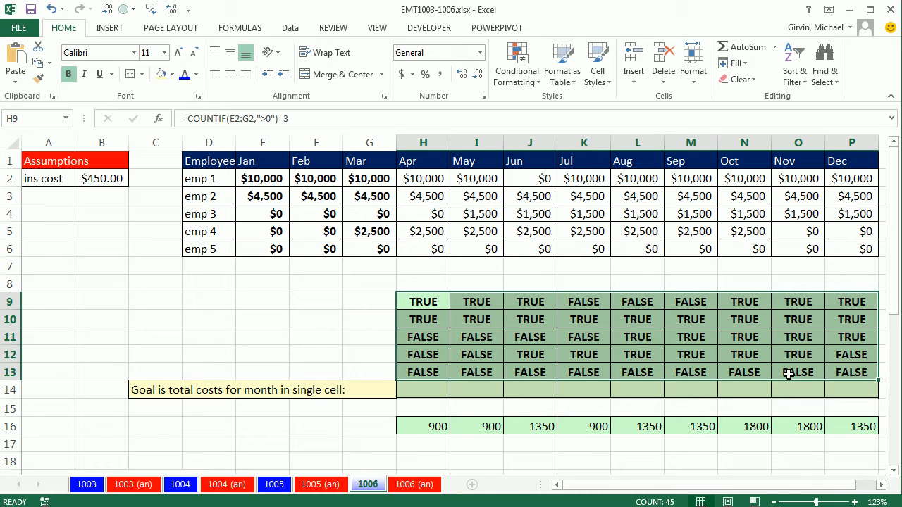
Step: Wrap H9 in IF so it returns $B$2 (450) when the check is TRUE and 0 otherwise
{"action": "double_click", "coordinate": [423, 301]}
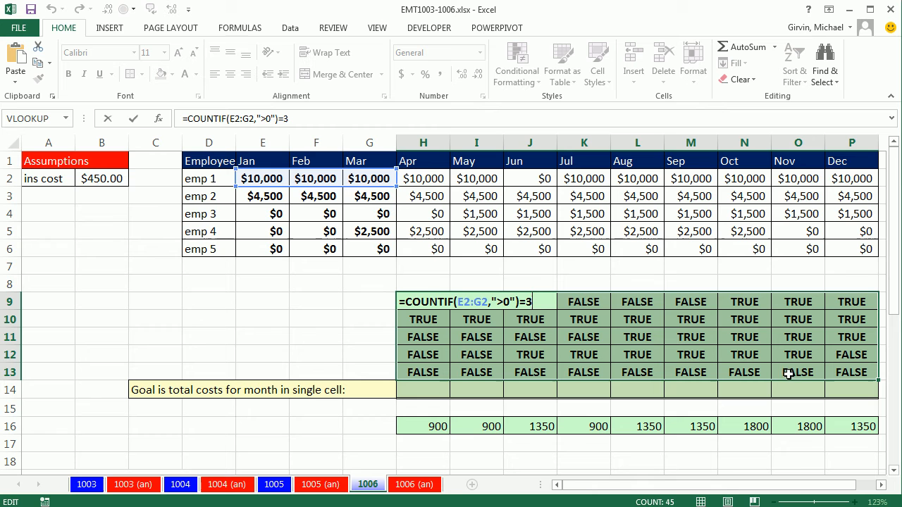
{"action": "mouse_move", "coordinate": [442, 344]}
{"action": "type", "text": "IF("}
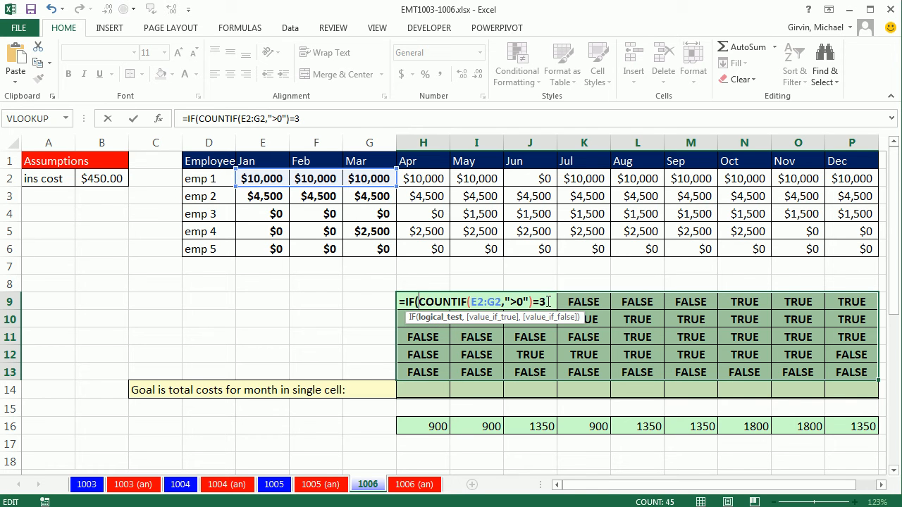
{"action": "type", "text": ",$B$2,"}
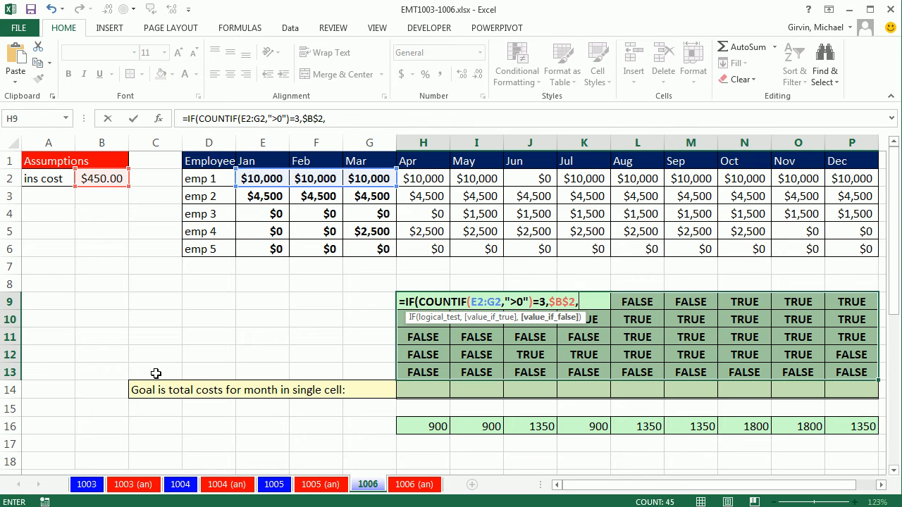
{"action": "mouse_move", "coordinate": [601, 331]}
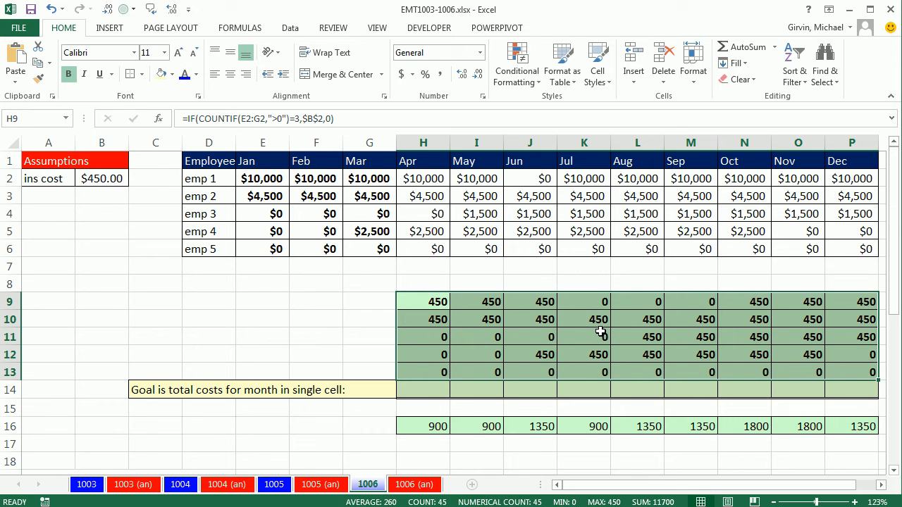
{"action": "mouse_move", "coordinate": [831, 372]}
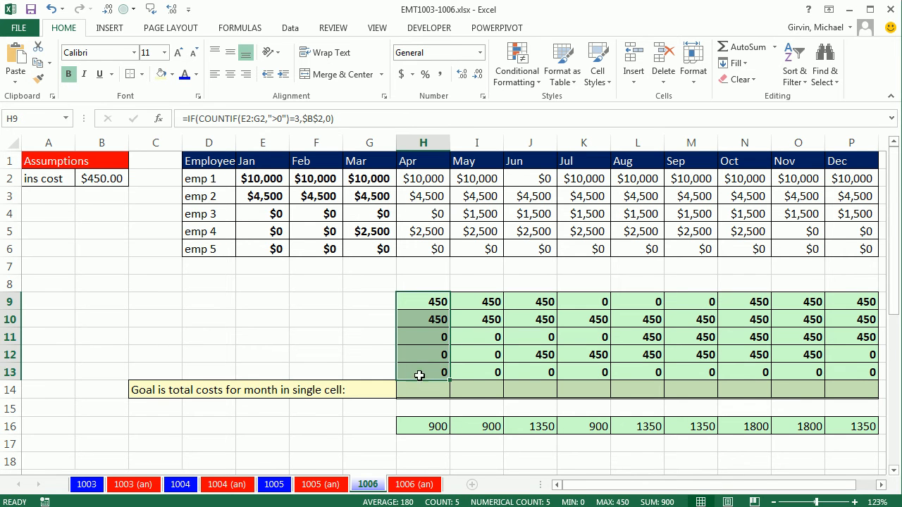
Step: Enter =SUM(H9:H13) in H14 as April's insurance total, ready to copy across to P14
{"action": "left_click", "coordinate": [423, 388]}
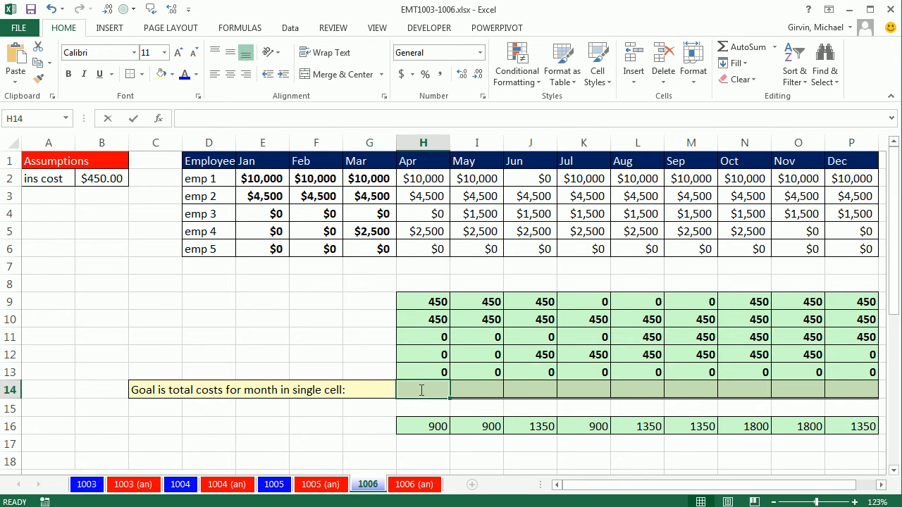
{"action": "type", "text": "=SUM(H9:H13)"}
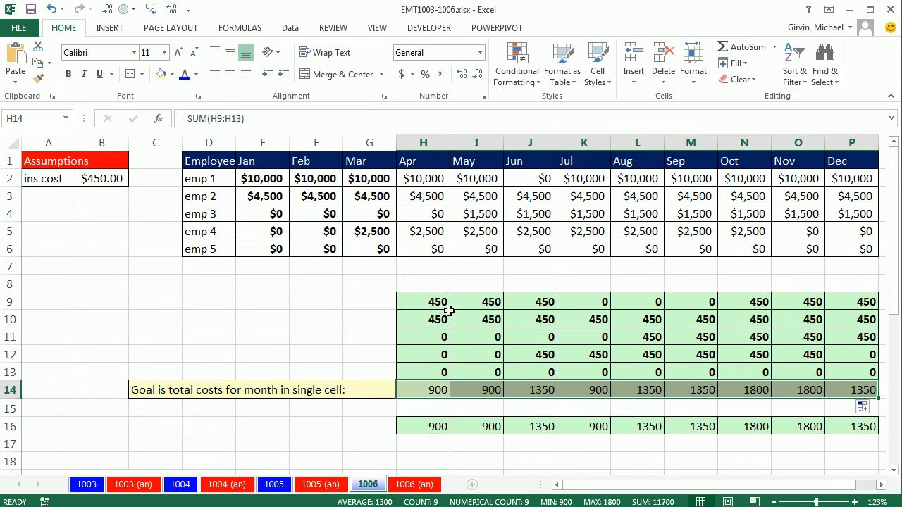
{"action": "mouse_move", "coordinate": [431, 389]}
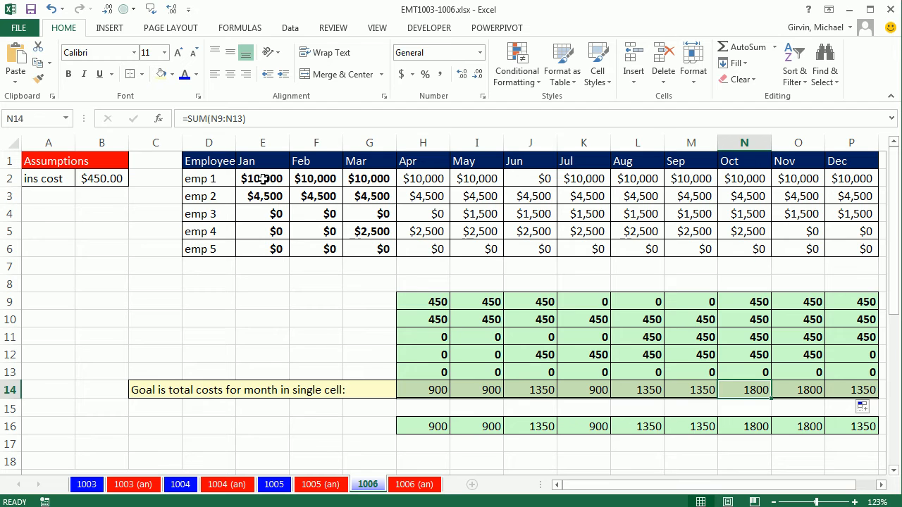
{"action": "left_click_drag", "start_coordinate": [262, 177], "coordinate": [369, 248]}
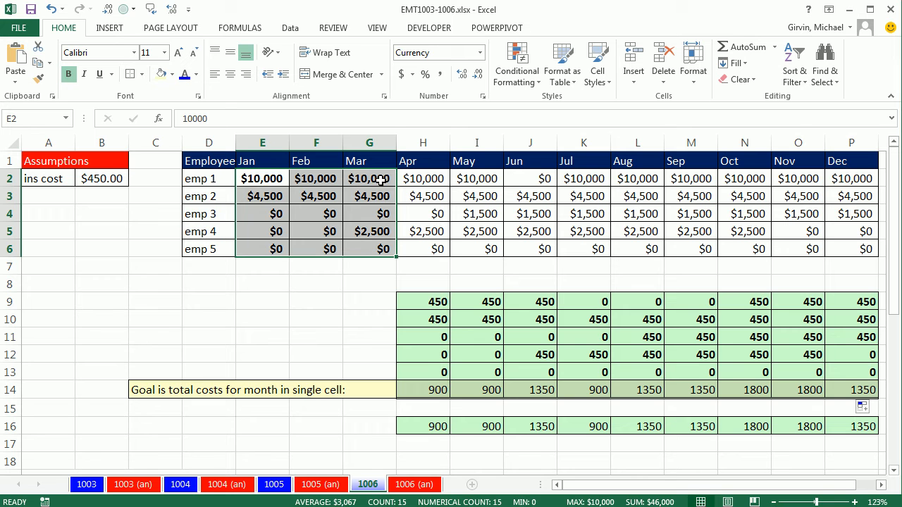
{"action": "mouse_move", "coordinate": [414, 274]}
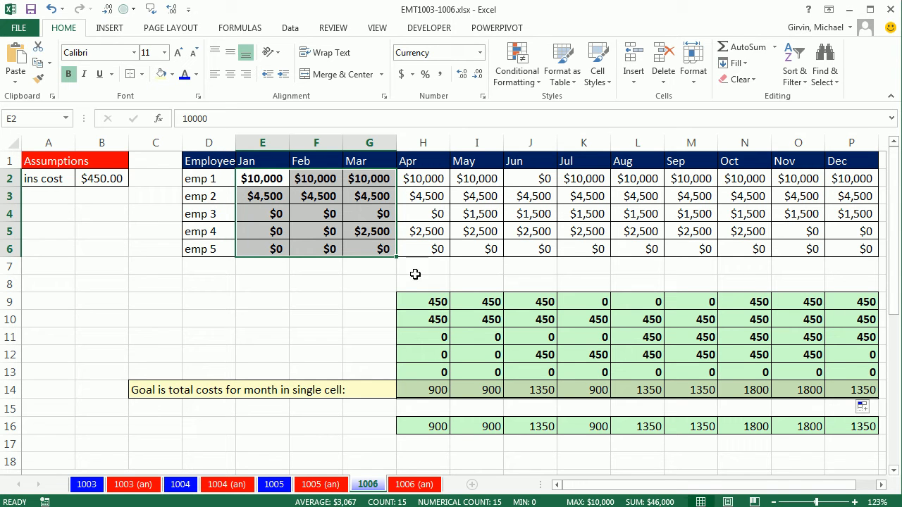
{"action": "mouse_move", "coordinate": [420, 301]}
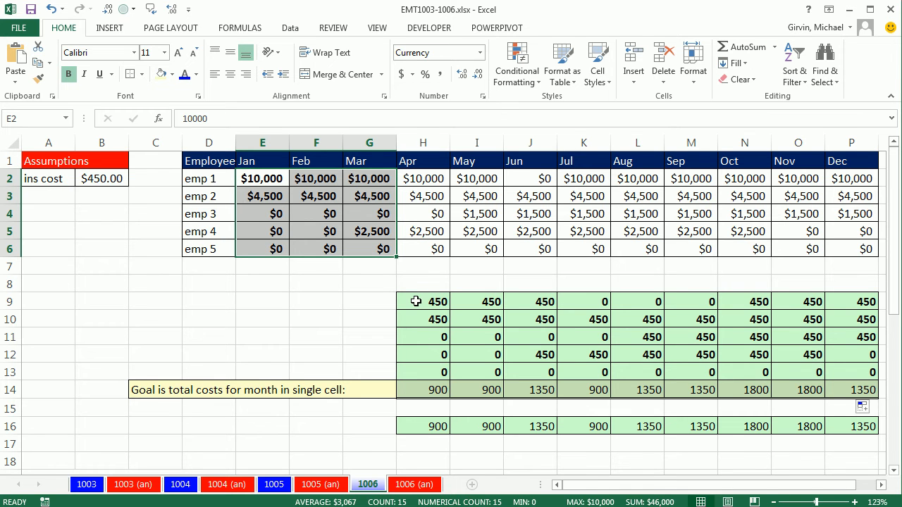
{"action": "mouse_move", "coordinate": [410, 304]}
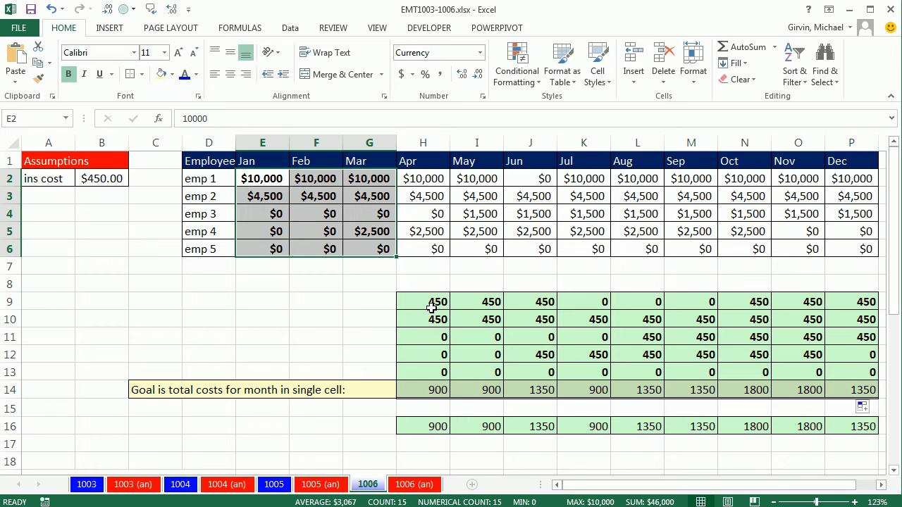
{"action": "mouse_move", "coordinate": [432, 284]}
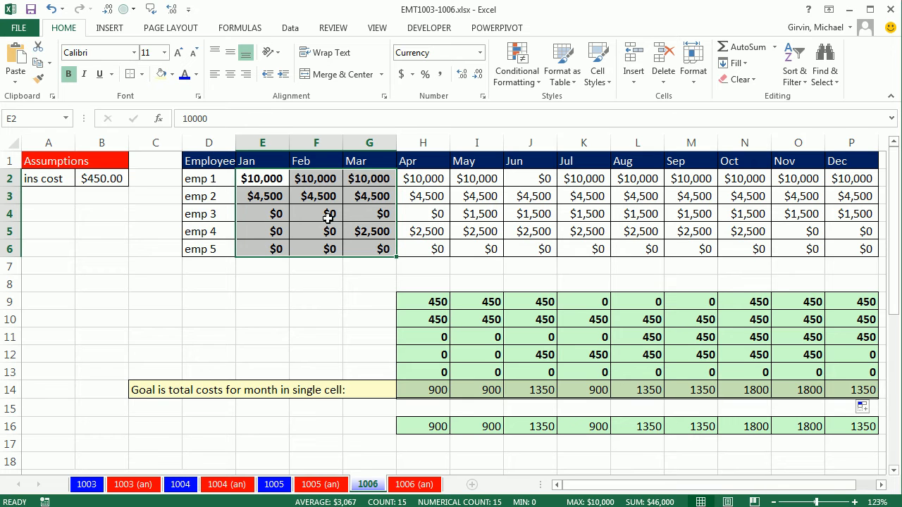
{"action": "mouse_move", "coordinate": [335, 231]}
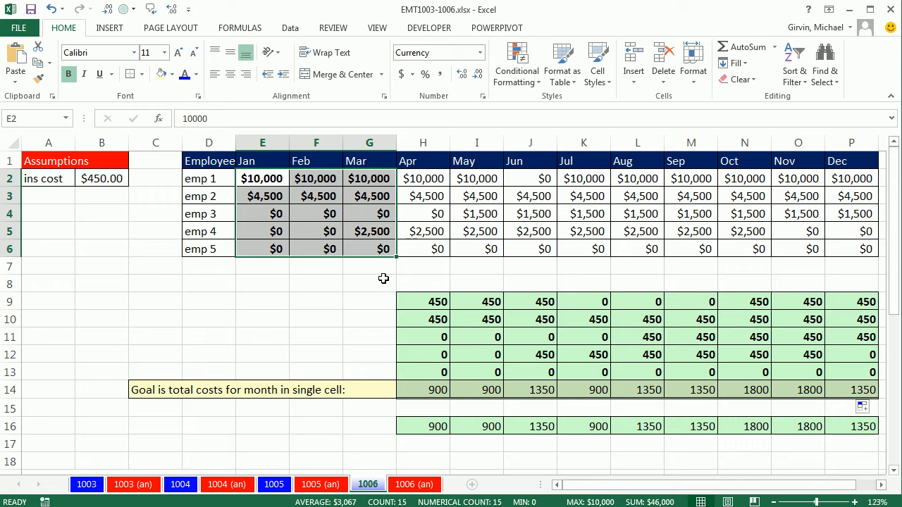
{"action": "mouse_move", "coordinate": [385, 285]}
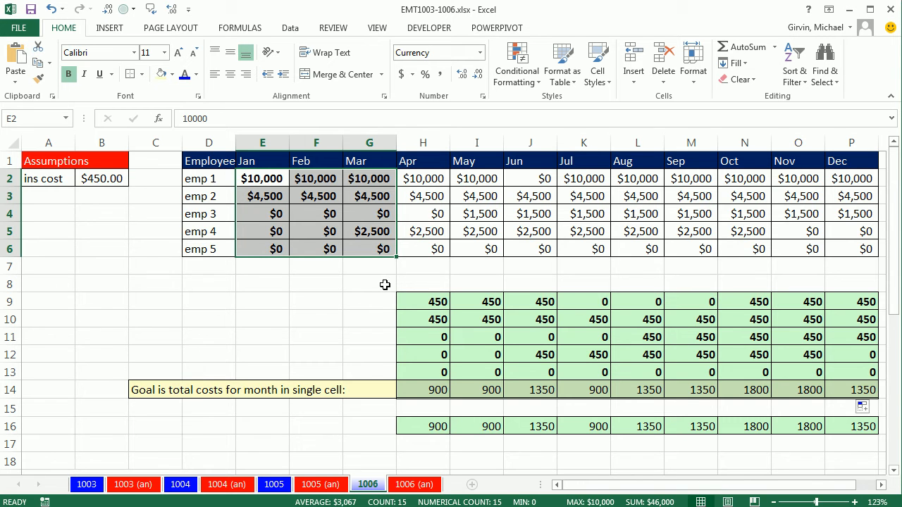
Step: Scroll down to the array explanation area in rows 19–34
{"action": "scroll", "scroll_direction": "down", "scroll_amount": 3}
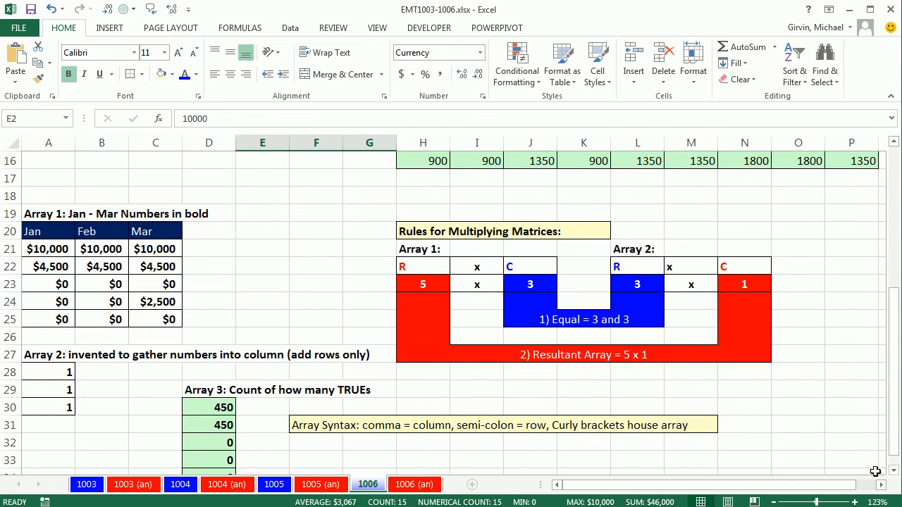
{"action": "scroll", "scroll_direction": "down", "scroll_amount": 3}
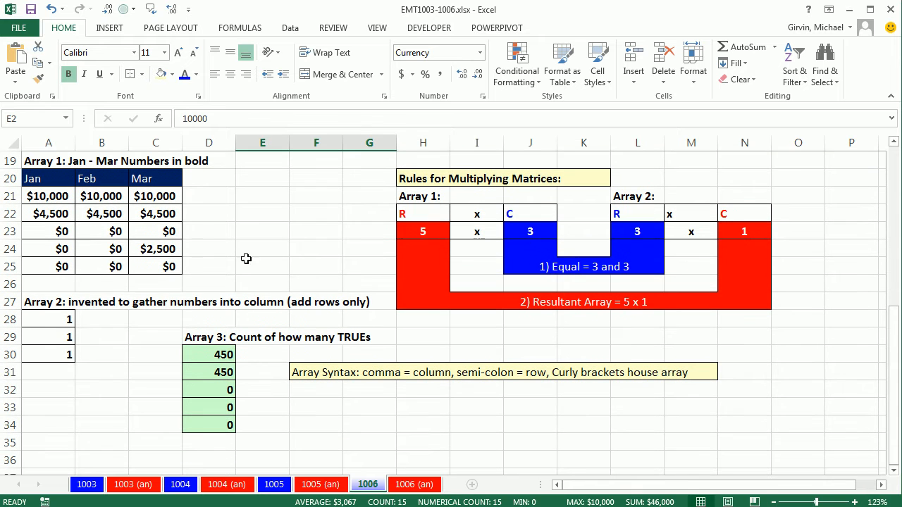
{"action": "mouse_move", "coordinate": [115, 228]}
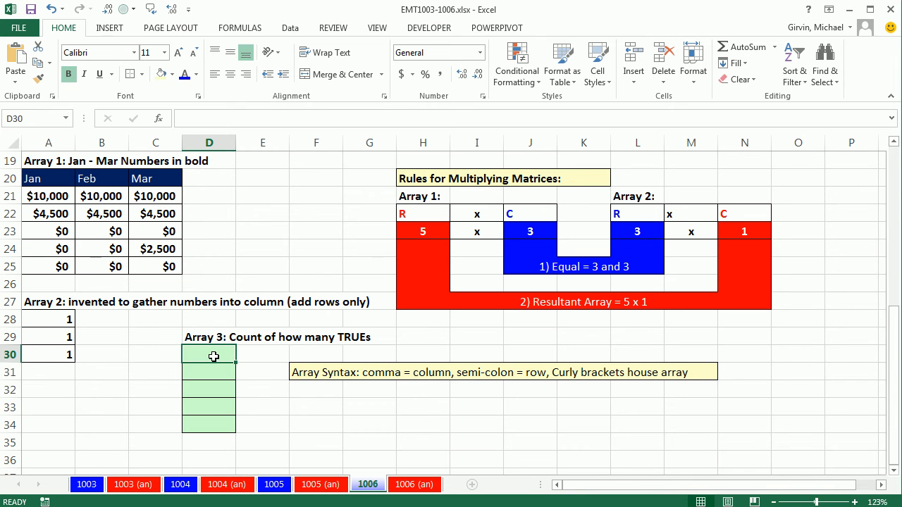
Step: Enter =A21:C25>0 in D30 to test each Jan–Mar value, giving fifteen TRUE/FALSE results
{"action": "type", "text": "="}
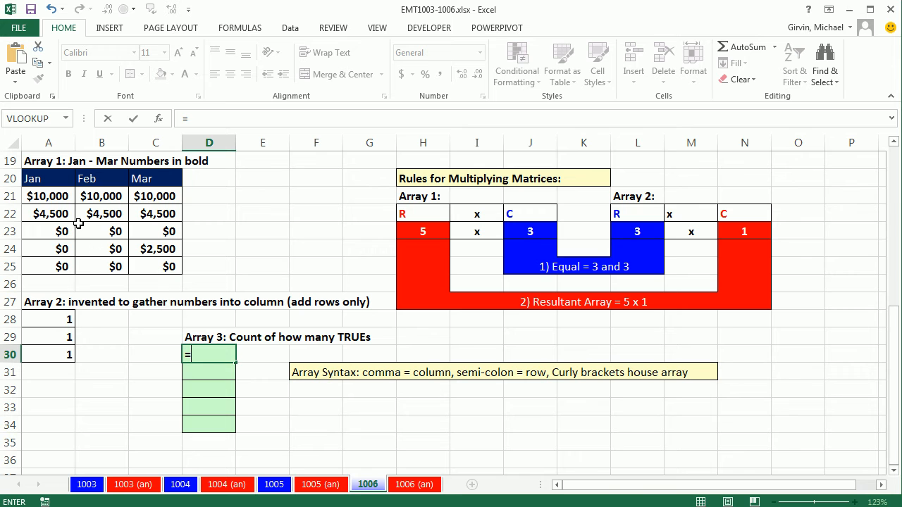
{"action": "left_click_drag", "start_coordinate": [47, 196], "coordinate": [47, 248]}
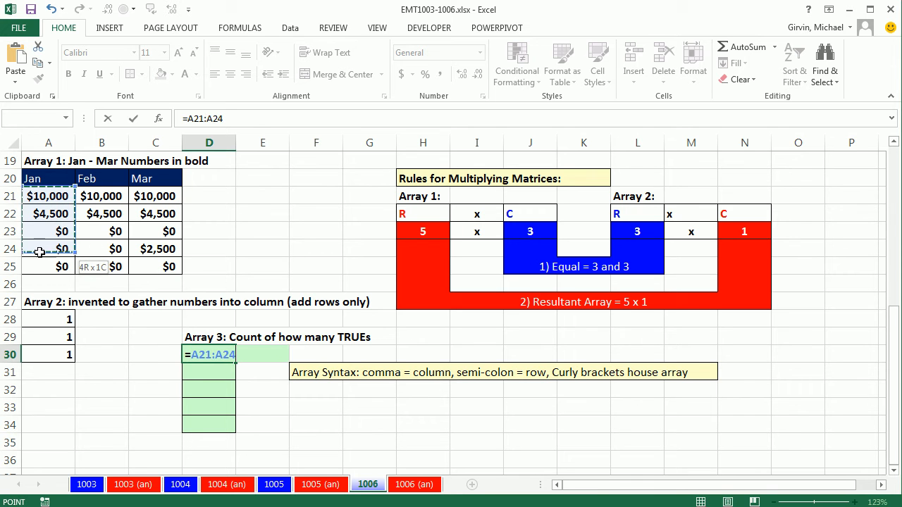
{"action": "left_click_drag", "start_coordinate": [48, 196], "coordinate": [169, 266]}
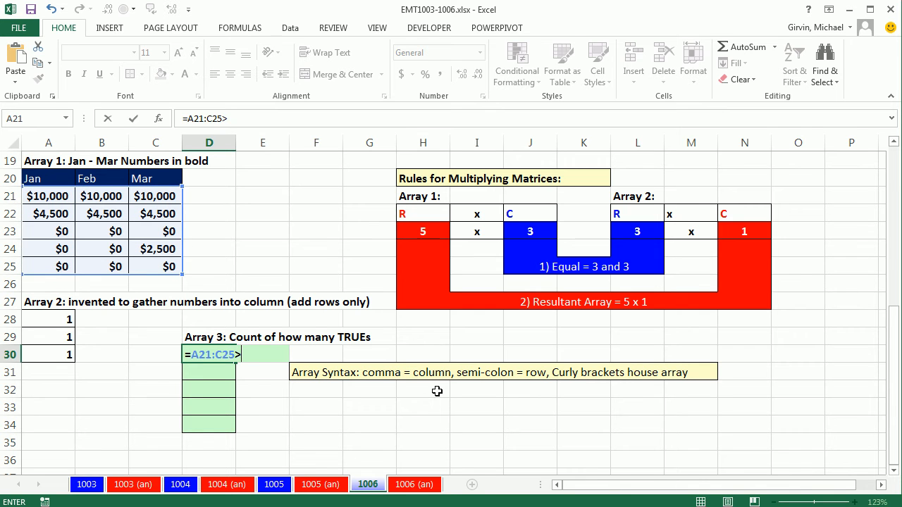
{"action": "type", "text": "0"}
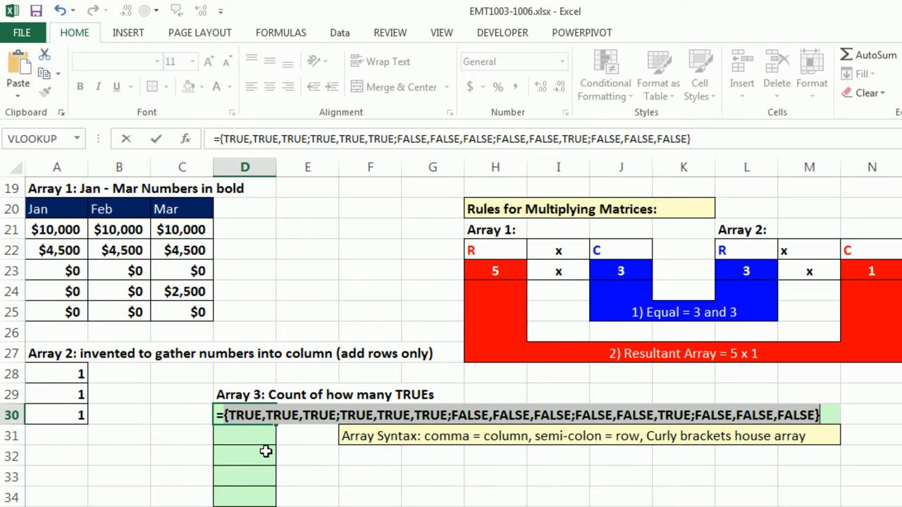
{"action": "mouse_move", "coordinate": [262, 401]}
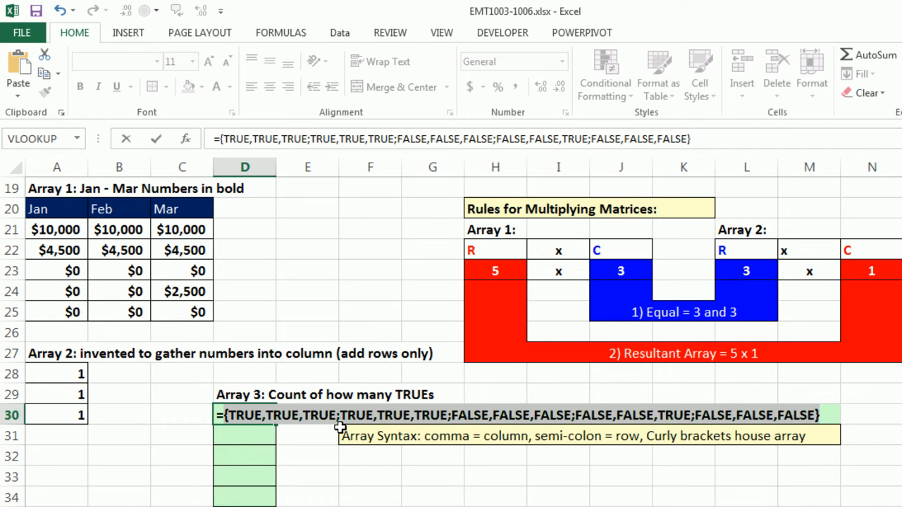
{"action": "mouse_move", "coordinate": [56, 231]}
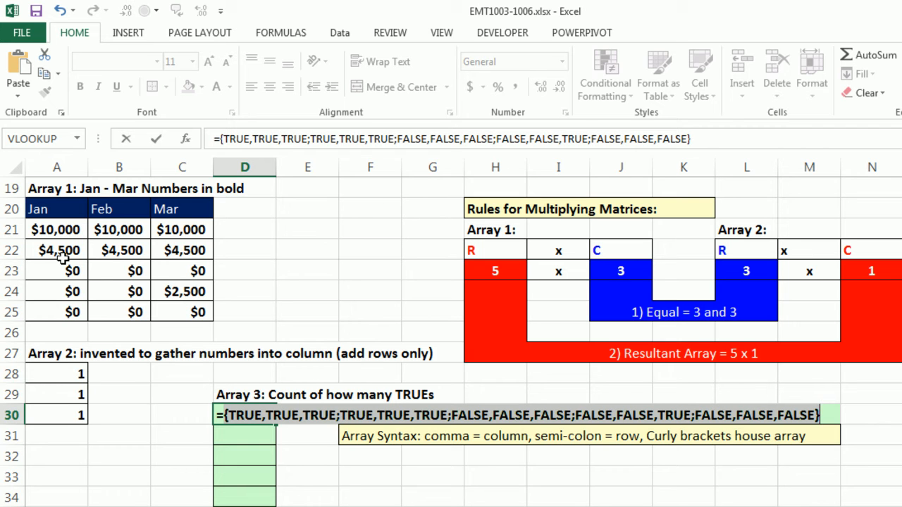
{"action": "mouse_move", "coordinate": [288, 386]}
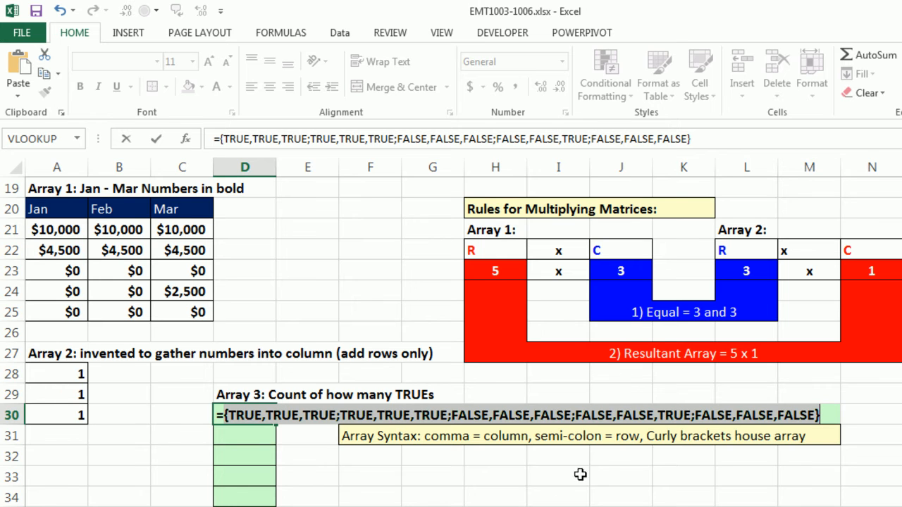
{"action": "mouse_move", "coordinate": [363, 401]}
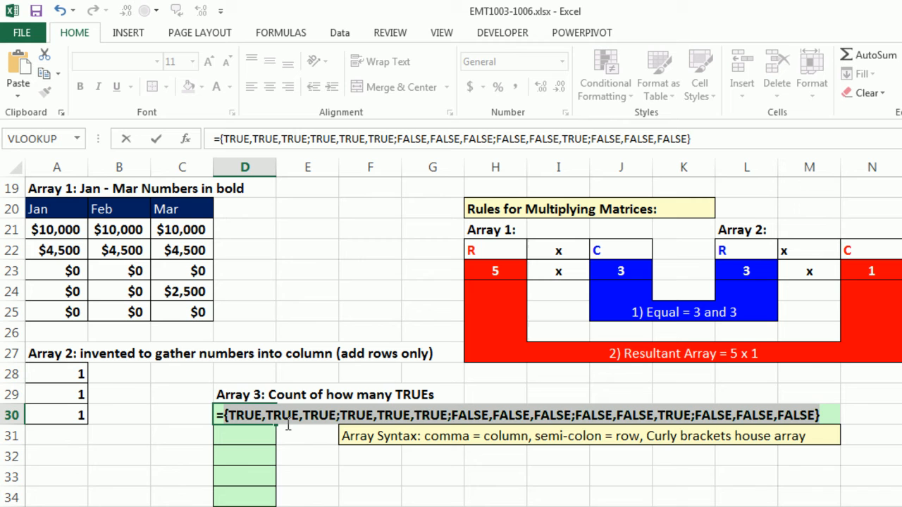
{"action": "mouse_move", "coordinate": [210, 440]}
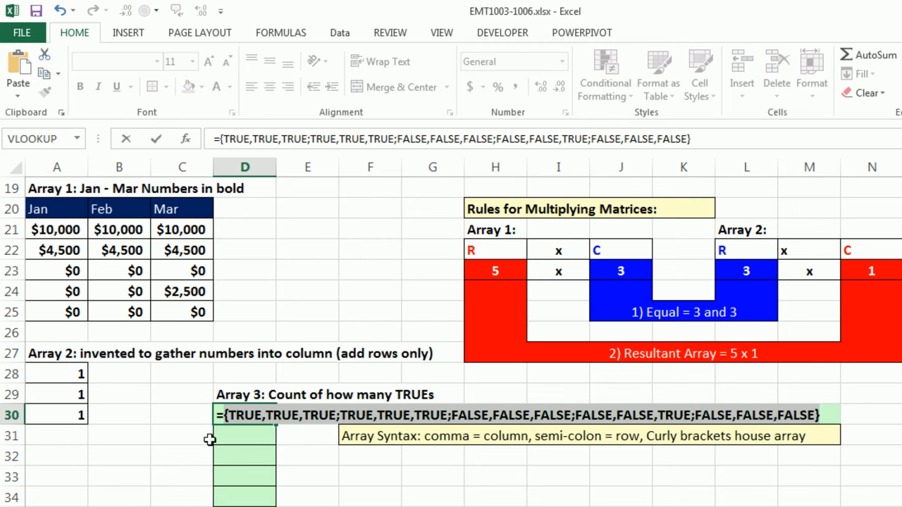
{"action": "mouse_move", "coordinate": [291, 437]}
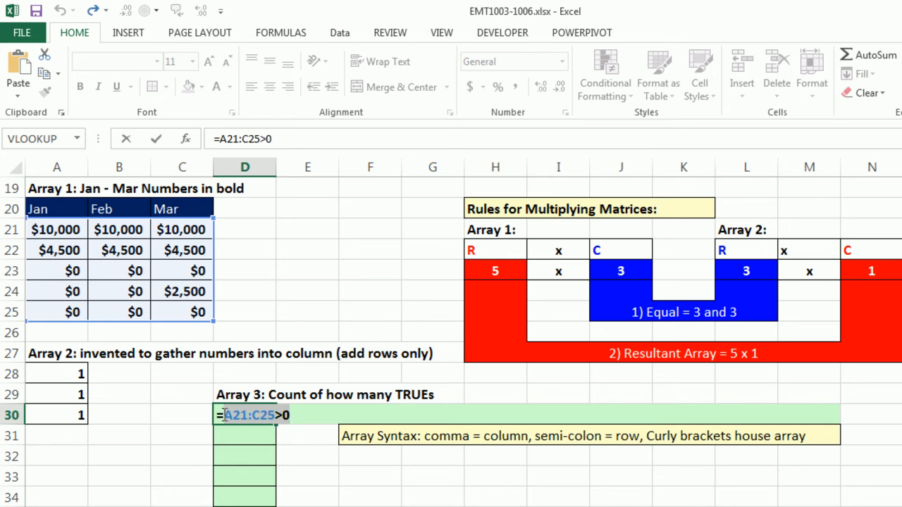
Step: Change D30 to --(A21:C25>0) and preview it with F9 as fifteen 1/0 values
{"action": "type", "text": "--"}
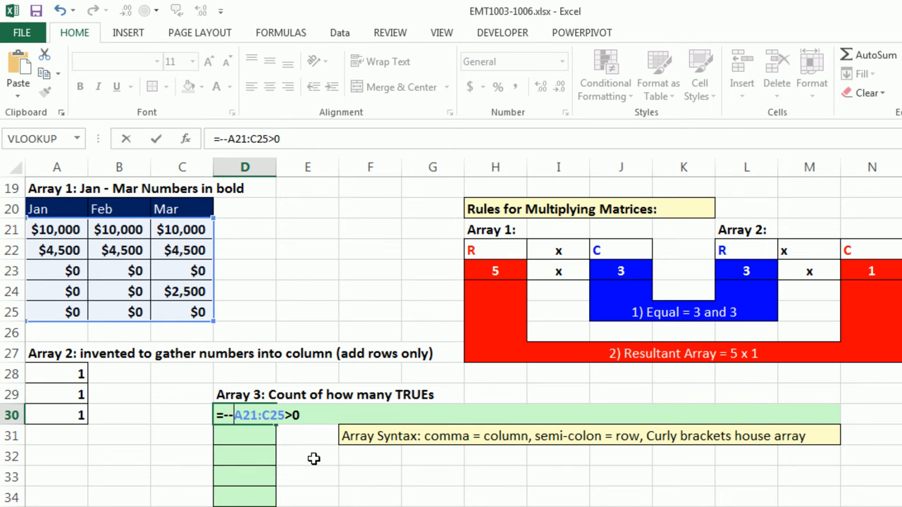
{"action": "type", "text": "("}
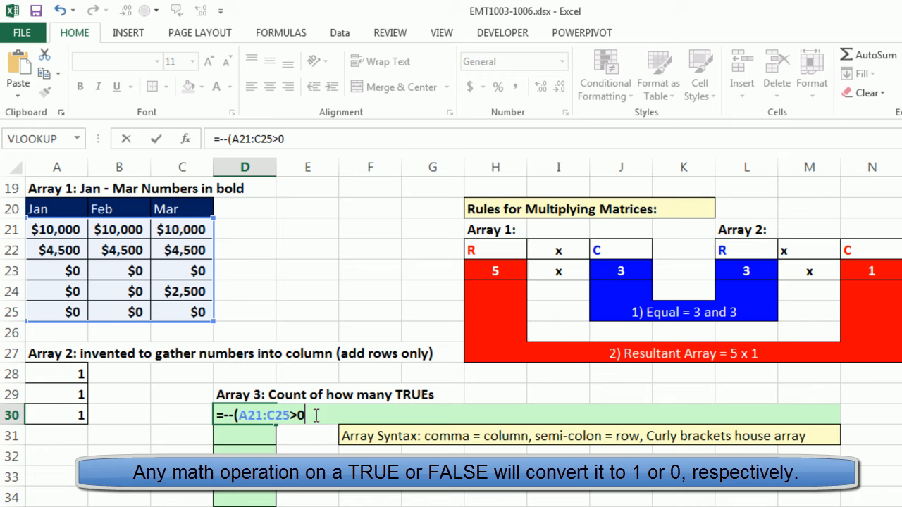
{"action": "type", "text": ")"}
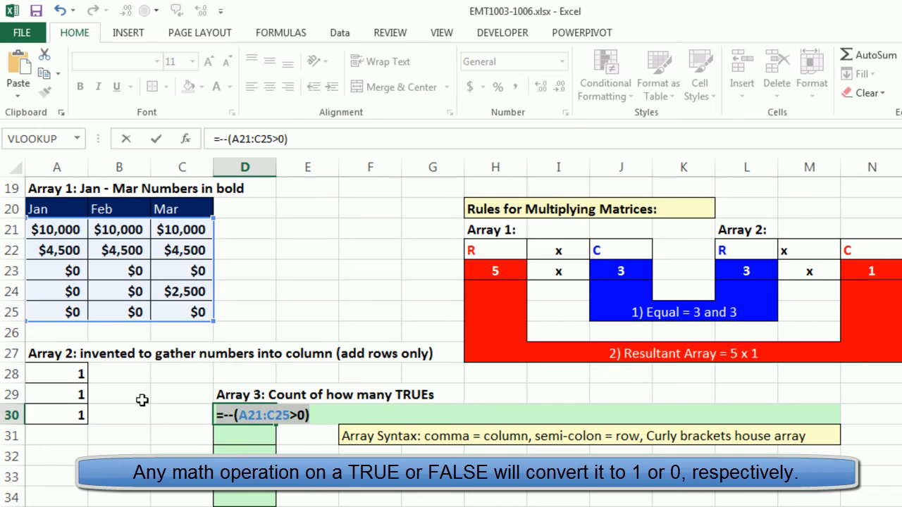
{"action": "key", "text": "F9"}
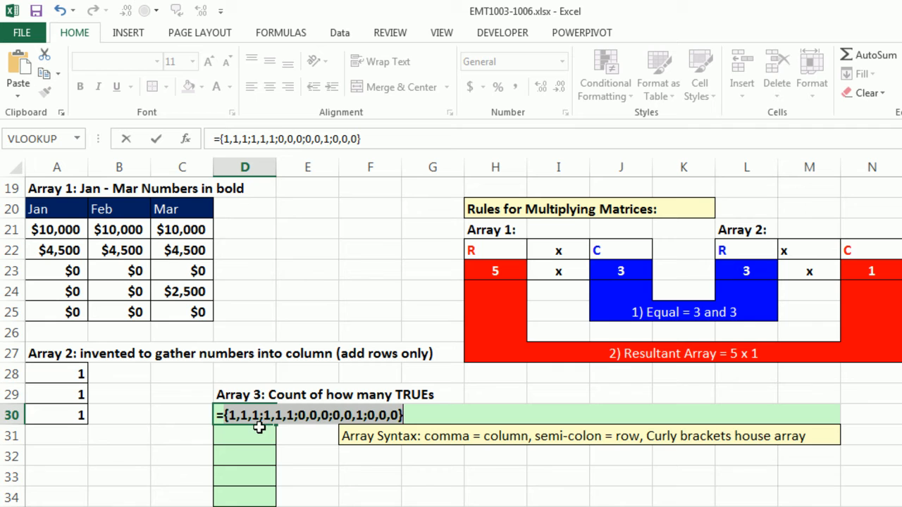
{"action": "mouse_move", "coordinate": [254, 435]}
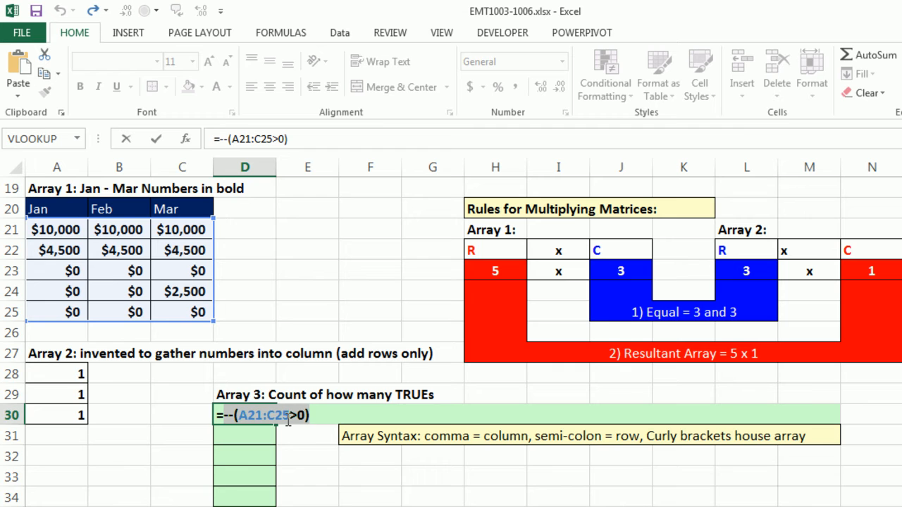
{"action": "mouse_move", "coordinate": [138, 209]}
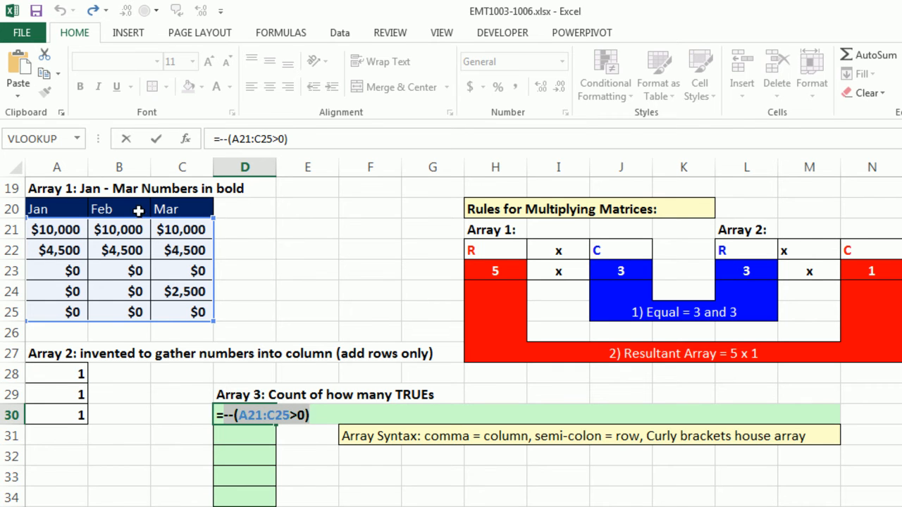
{"action": "mouse_move", "coordinate": [97, 414]}
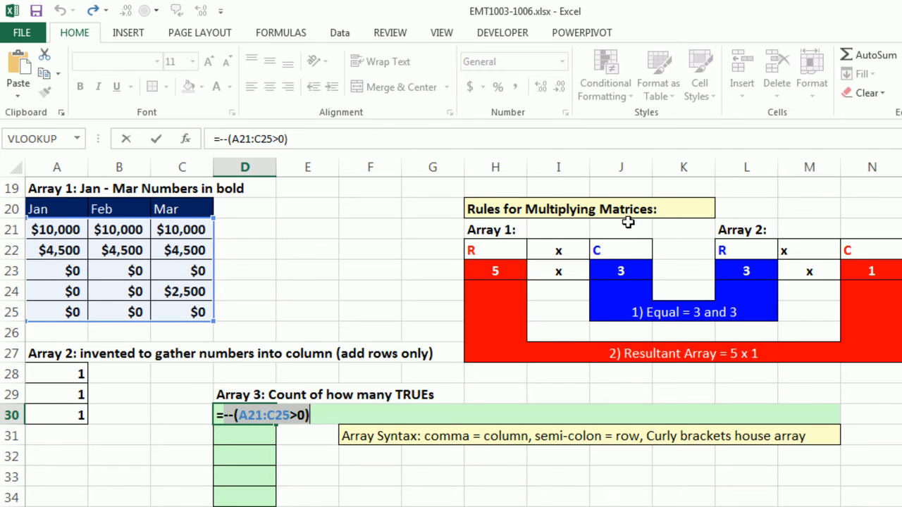
{"action": "mouse_move", "coordinate": [502, 258]}
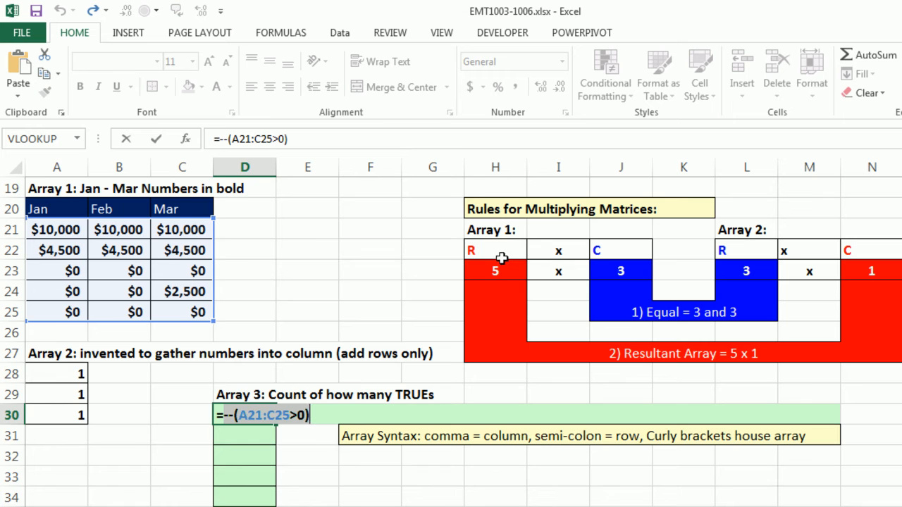
{"action": "mouse_move", "coordinate": [511, 278]}
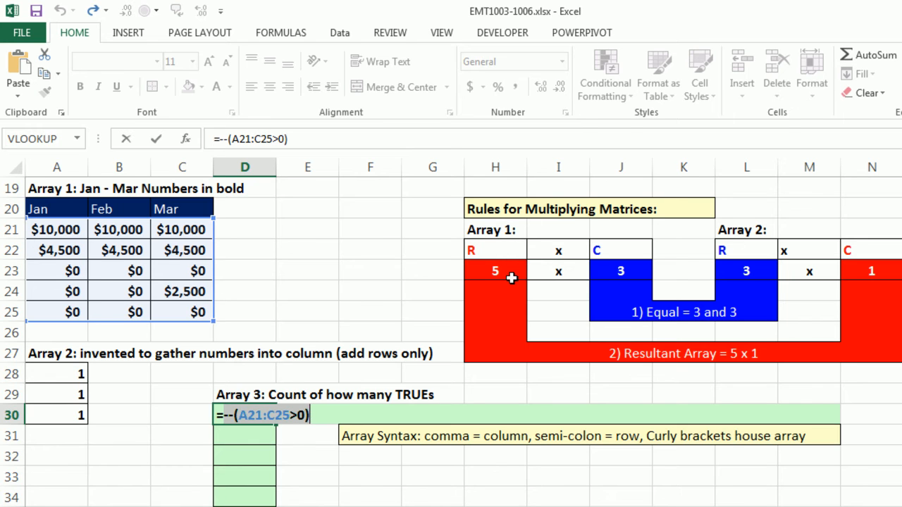
{"action": "mouse_move", "coordinate": [500, 268]}
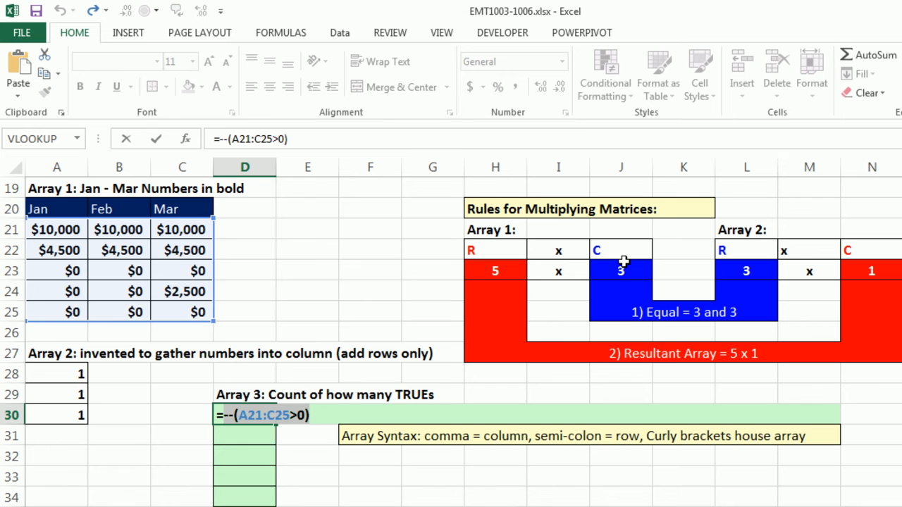
{"action": "mouse_move", "coordinate": [613, 248]}
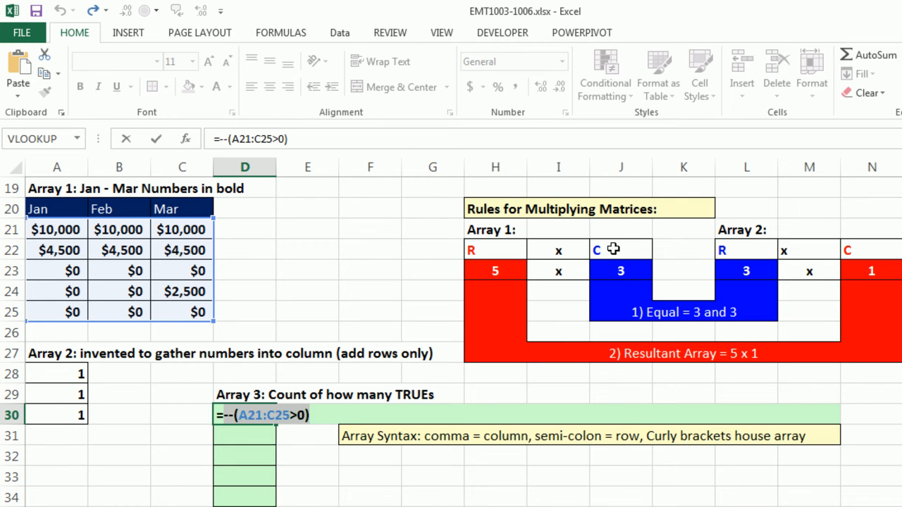
{"action": "mouse_move", "coordinate": [764, 255]}
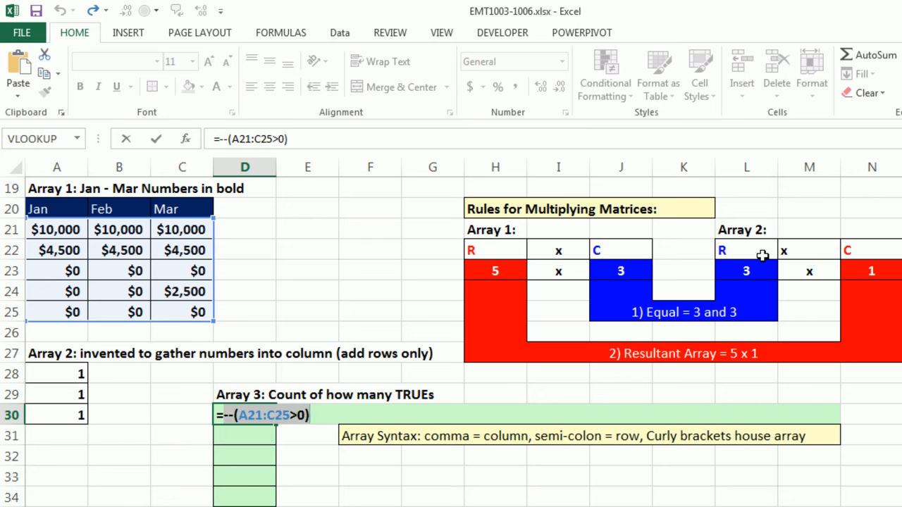
{"action": "mouse_move", "coordinate": [755, 274]}
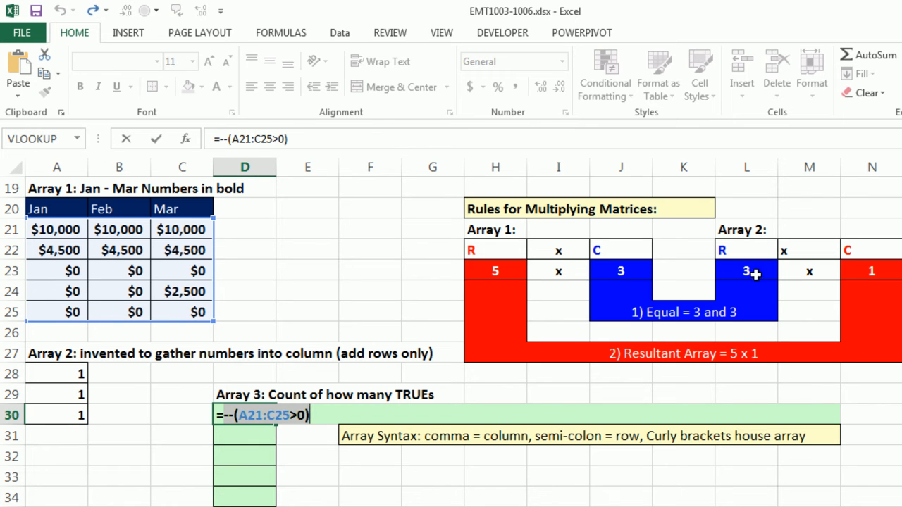
{"action": "mouse_move", "coordinate": [105, 426]}
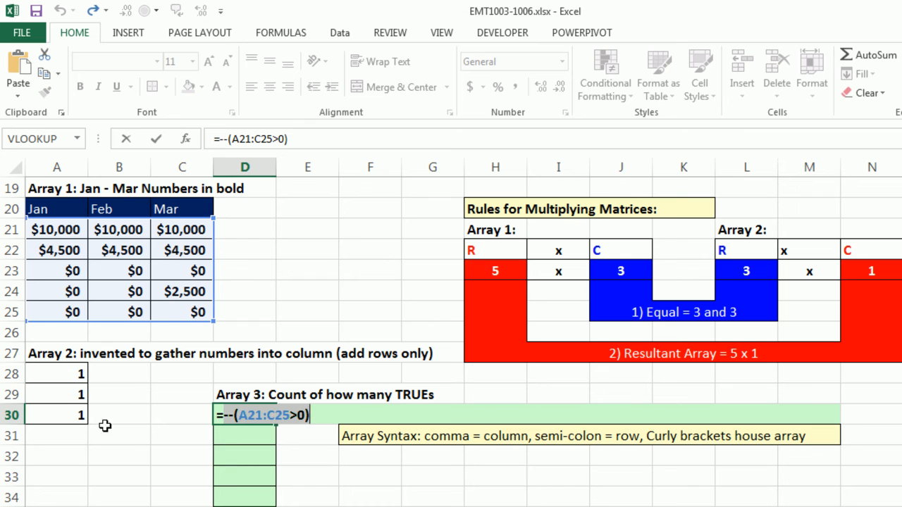
{"action": "mouse_move", "coordinate": [321, 431]}
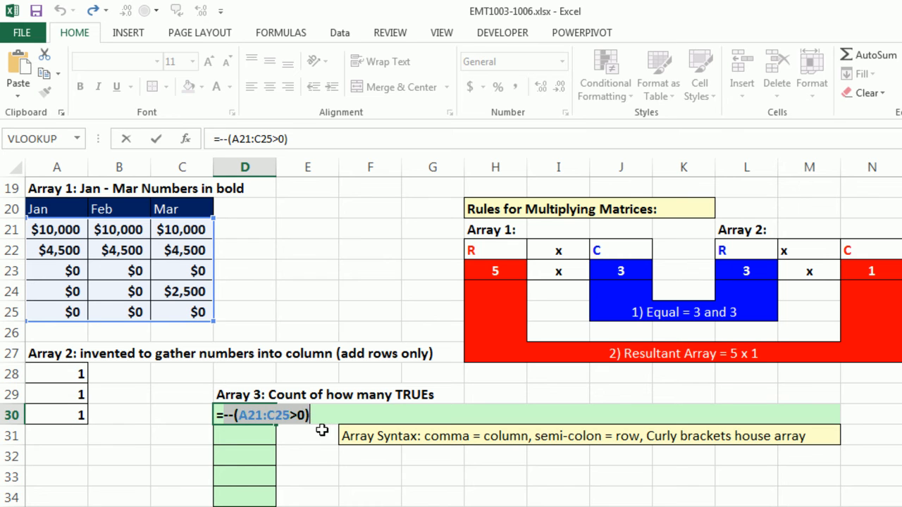
{"action": "mouse_move", "coordinate": [200, 420]}
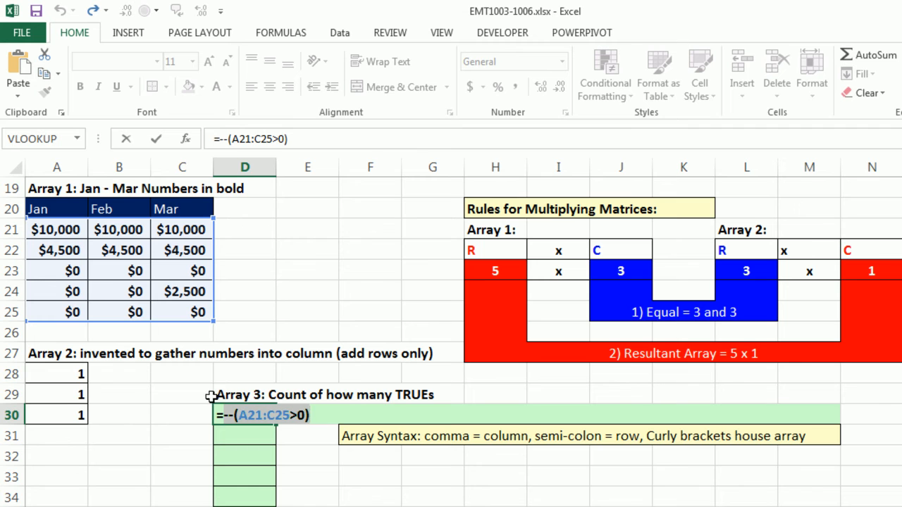
{"action": "mouse_move", "coordinate": [499, 277]}
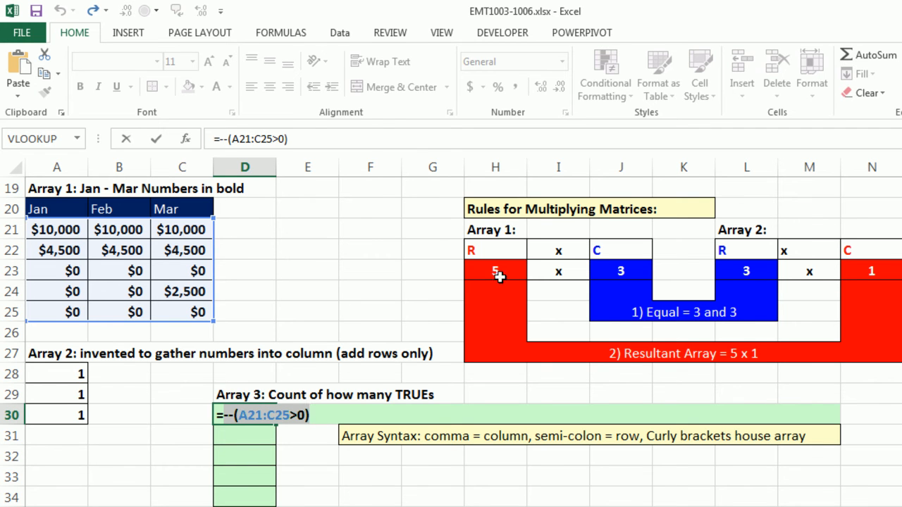
{"action": "mouse_move", "coordinate": [861, 229]}
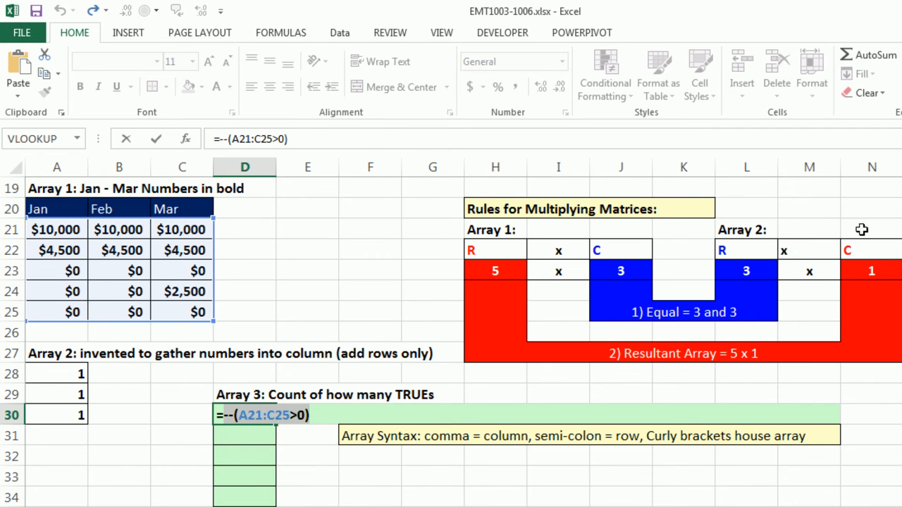
{"action": "mouse_move", "coordinate": [868, 269]}
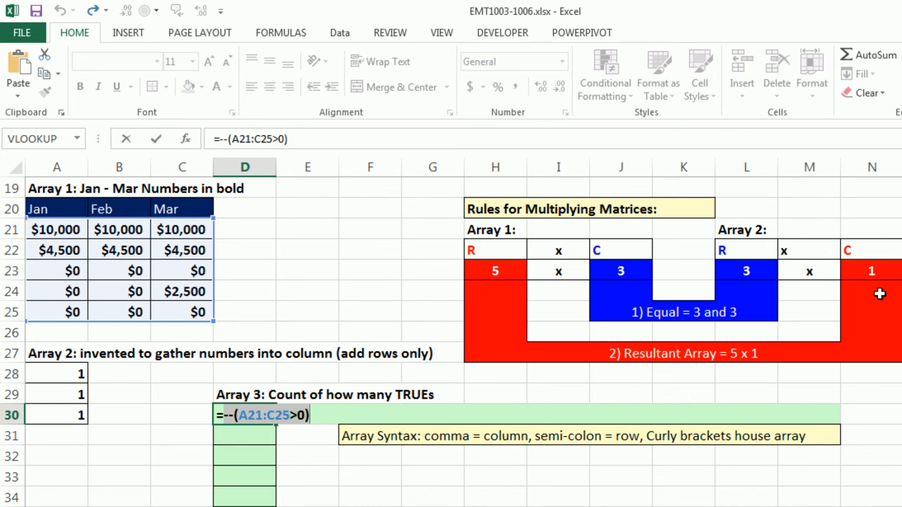
{"action": "mouse_move", "coordinate": [899, 333]}
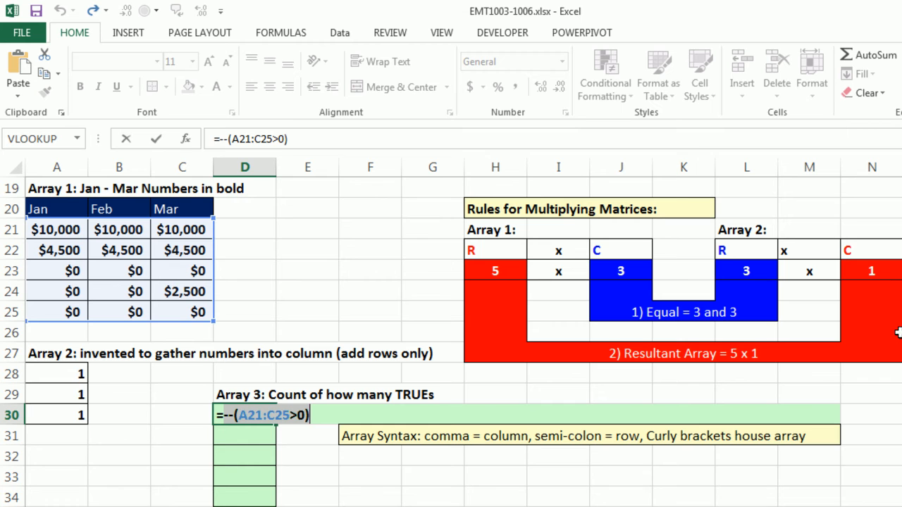
{"action": "mouse_move", "coordinate": [491, 306]}
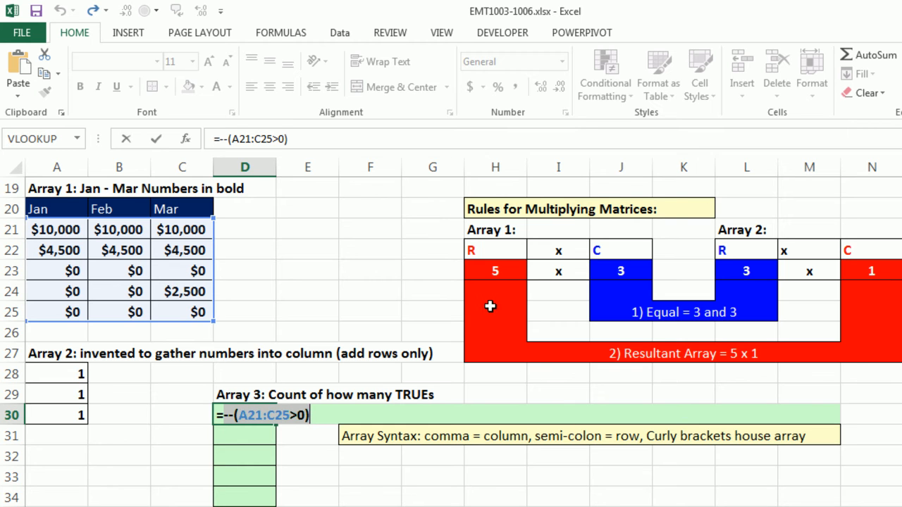
{"action": "mouse_move", "coordinate": [493, 267]}
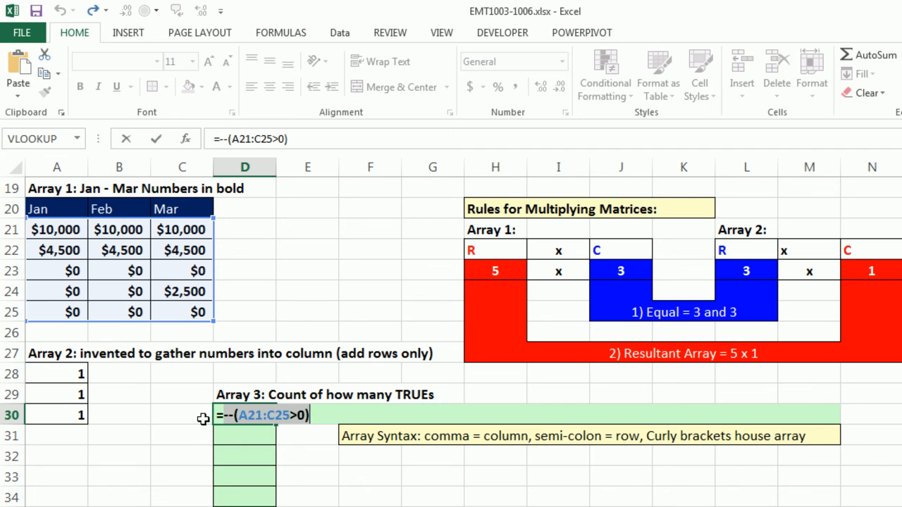
{"action": "mouse_move", "coordinate": [885, 264]}
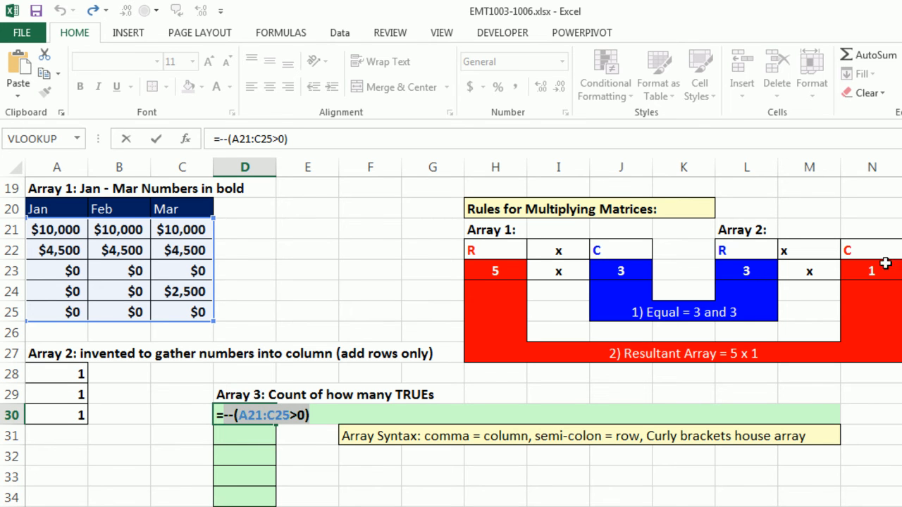
{"action": "mouse_move", "coordinate": [815, 321]}
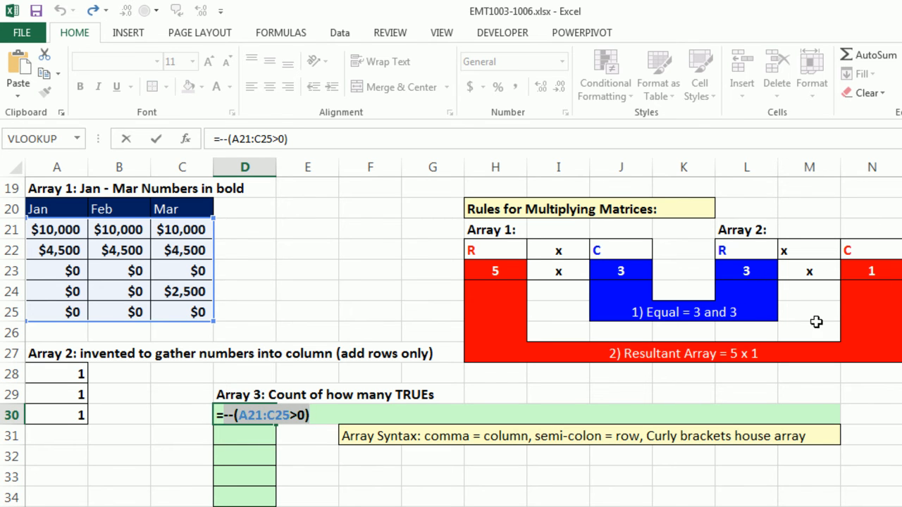
{"action": "mouse_move", "coordinate": [735, 324]}
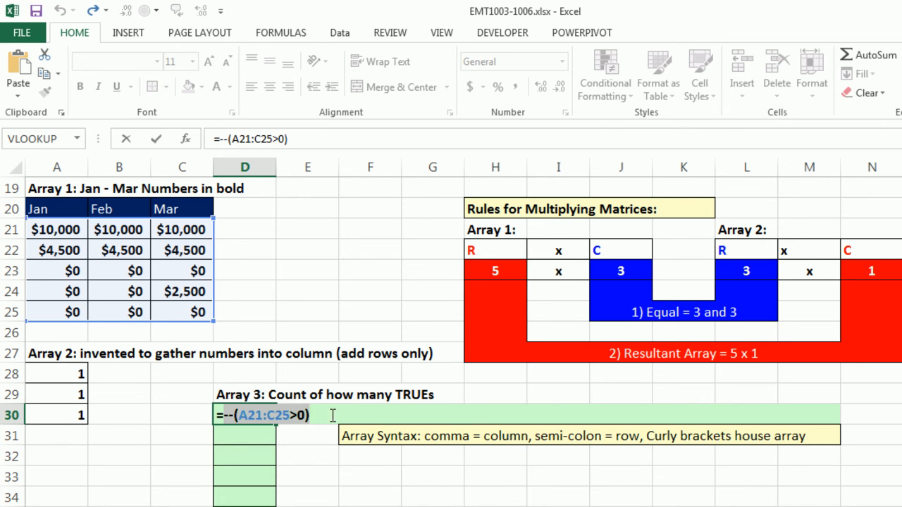
{"action": "key", "text": "f9"}
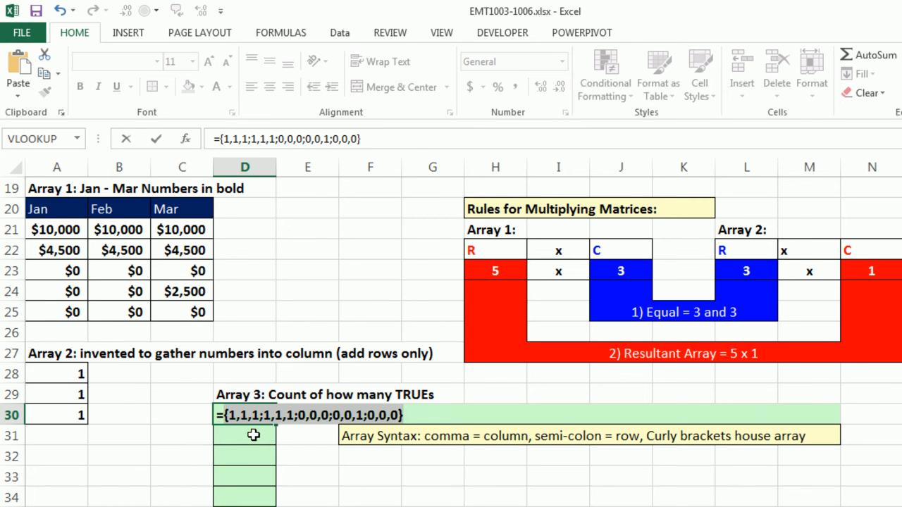
{"action": "mouse_move", "coordinate": [93, 393]}
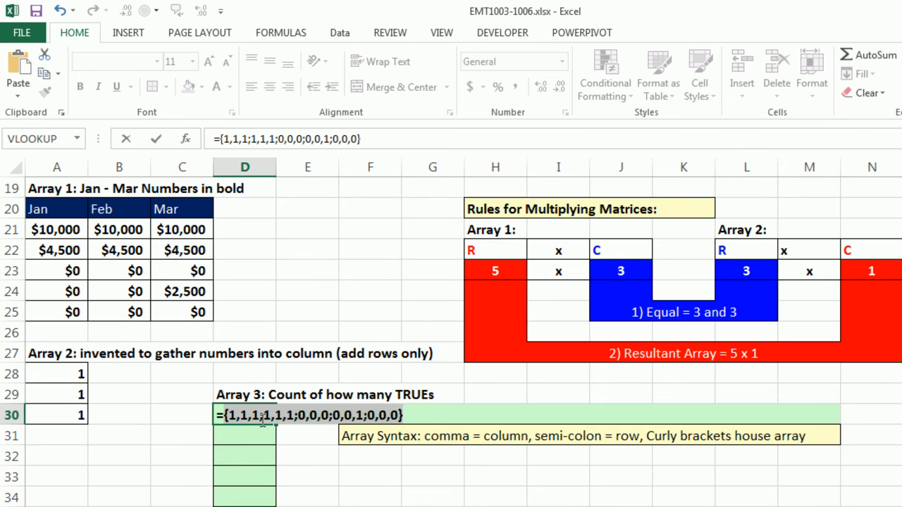
{"action": "mouse_move", "coordinate": [83, 423]}
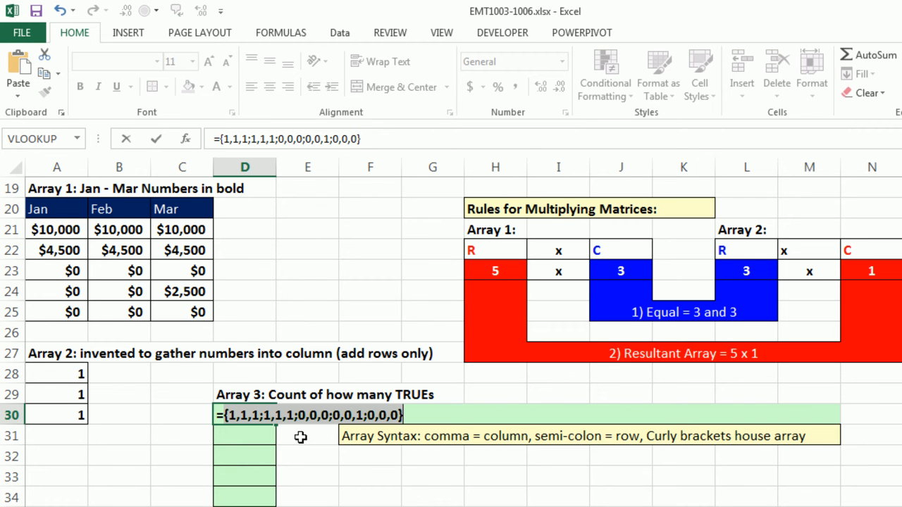
{"action": "type", "text": "=--(A21:C25>0)"}
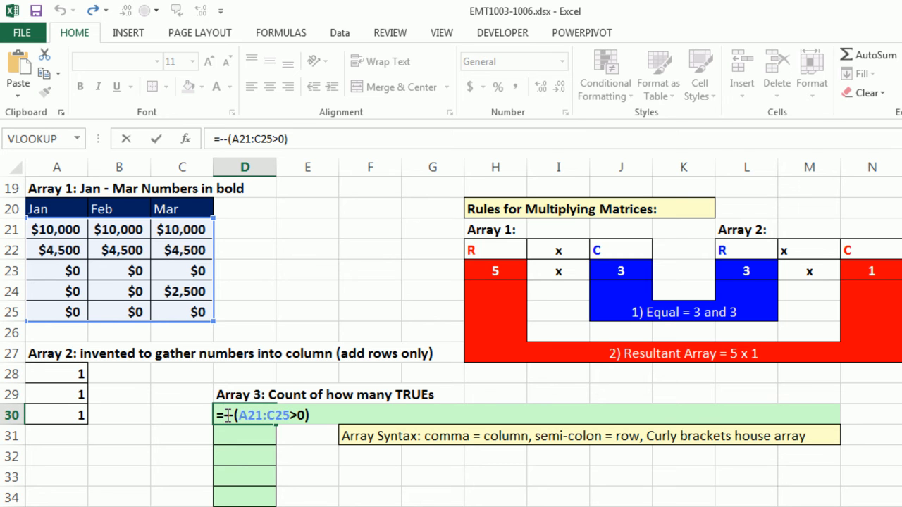
Step: Wrap the 1/0 comparison in MMULT with a {1;1;1} column to count positive months per employee
{"action": "type", "text": "MMULT("}
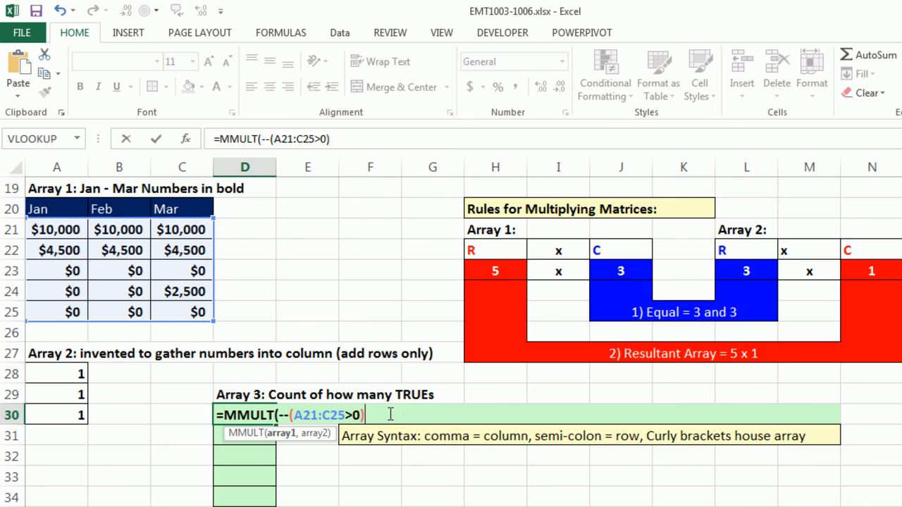
{"action": "type", "text": ","}
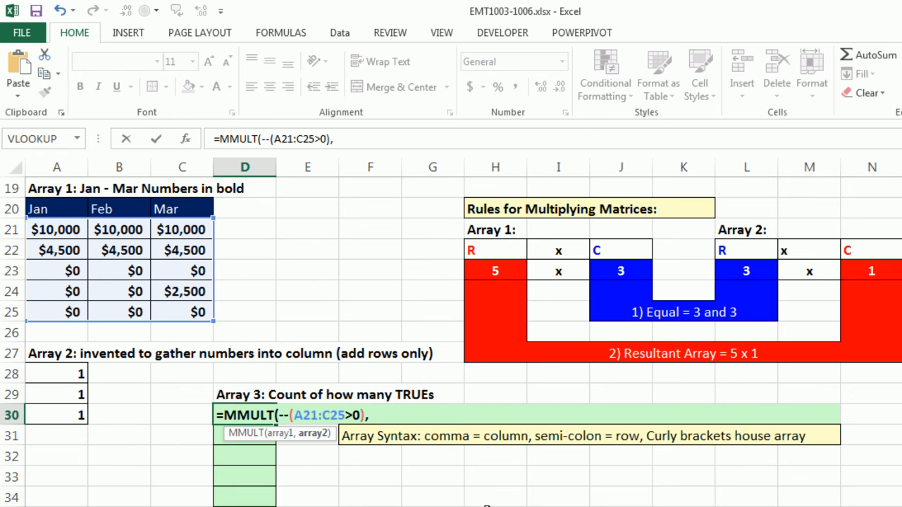
{"action": "type", "text": "{"}
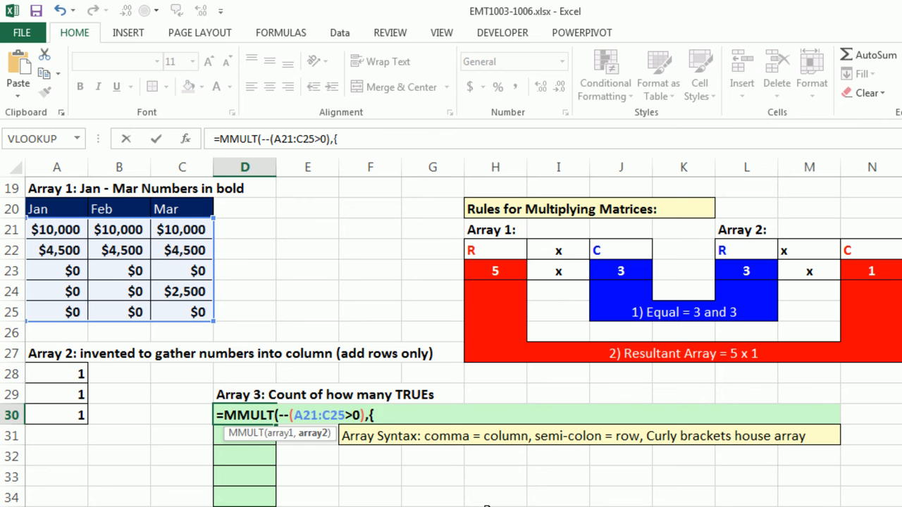
{"action": "type", "text": "1;"}
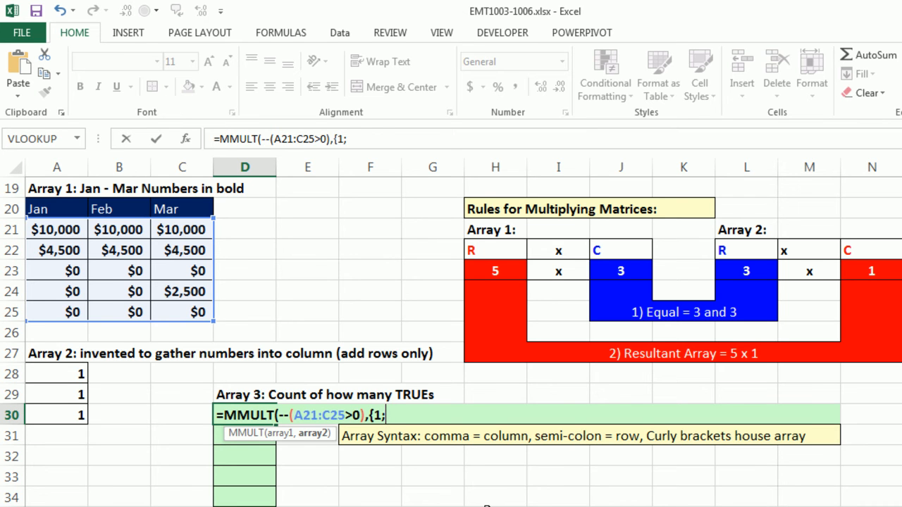
{"action": "type", "text": "1;1"}
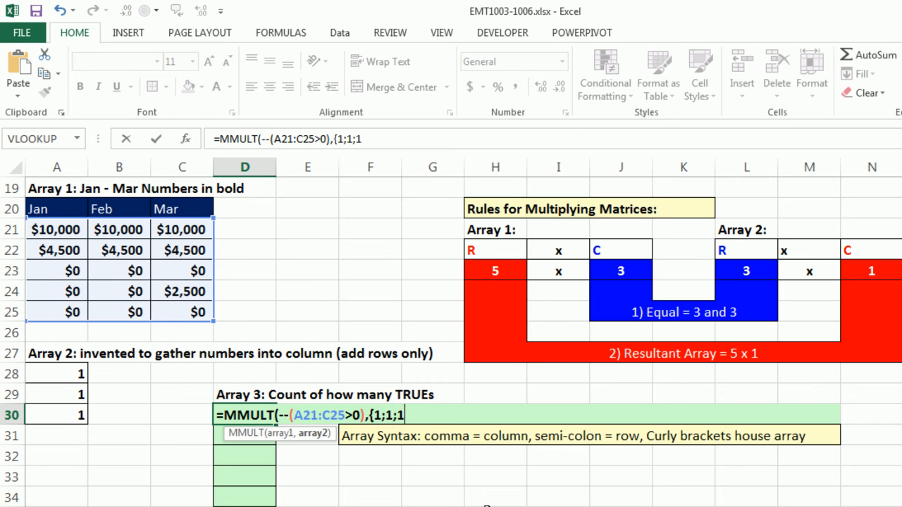
{"action": "type", "text": "}"}
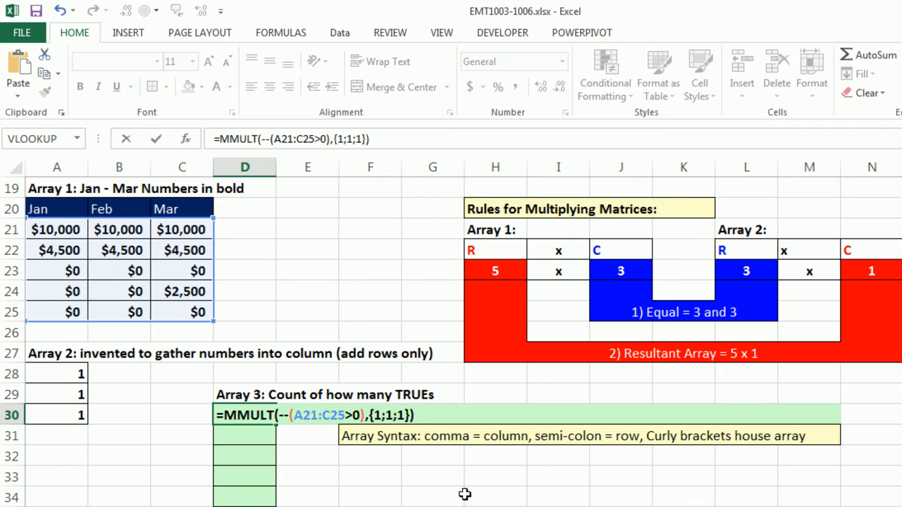
{"action": "mouse_move", "coordinate": [186, 244]}
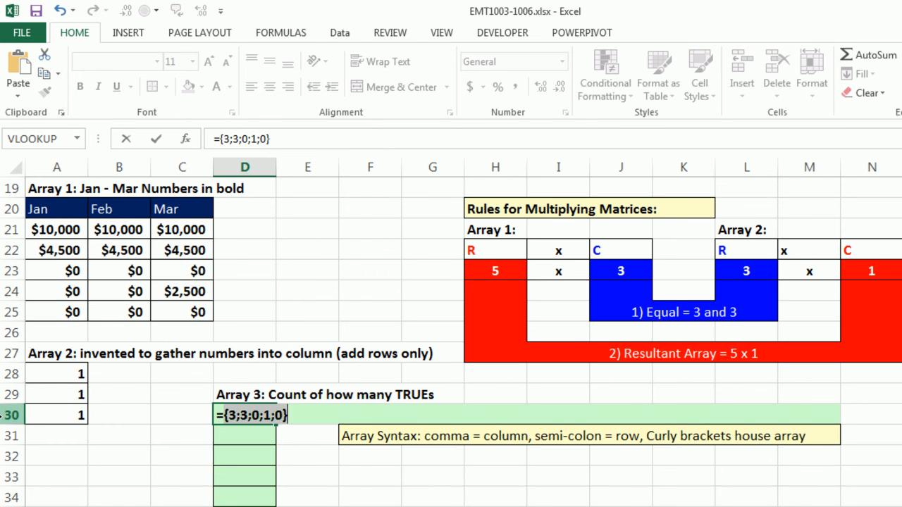
{"action": "mouse_move", "coordinate": [59, 445]}
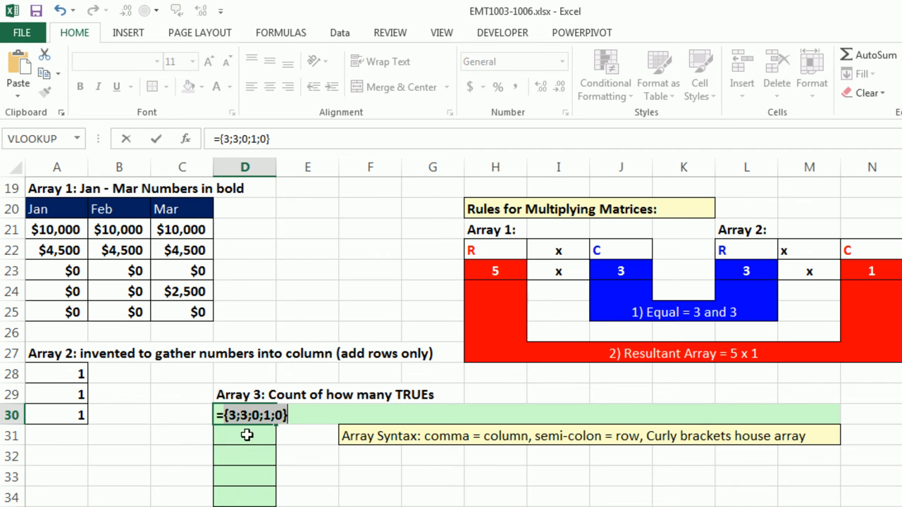
{"action": "mouse_move", "coordinate": [296, 432]}
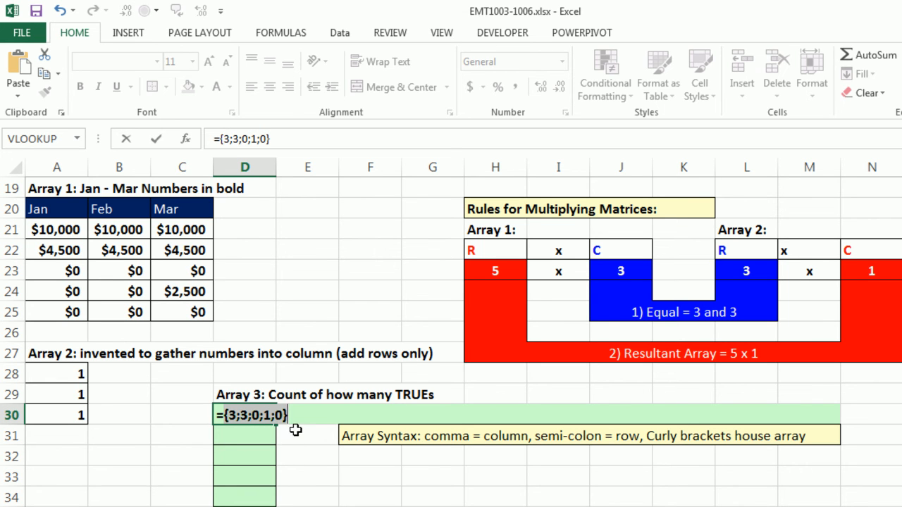
{"action": "mouse_move", "coordinate": [254, 434]}
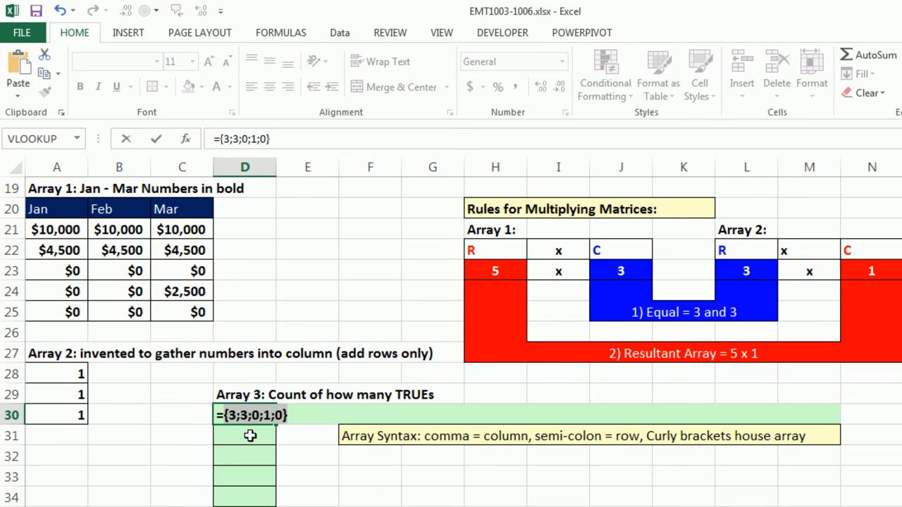
{"action": "mouse_move", "coordinate": [291, 437]}
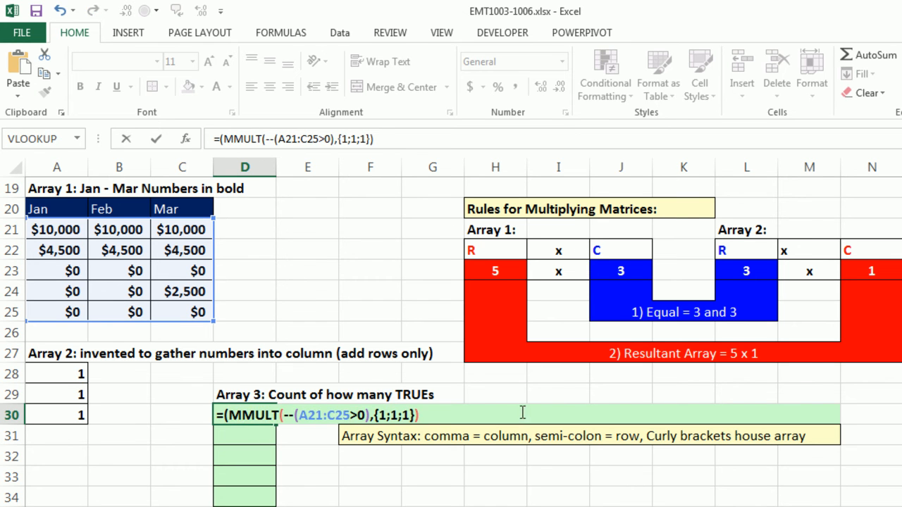
Step: Compare the MMULT counts to 3, preview TRUE;TRUE;FALSE;FALSE;FALSE, and start multiplying by B2
{"action": "type", "text": "="}
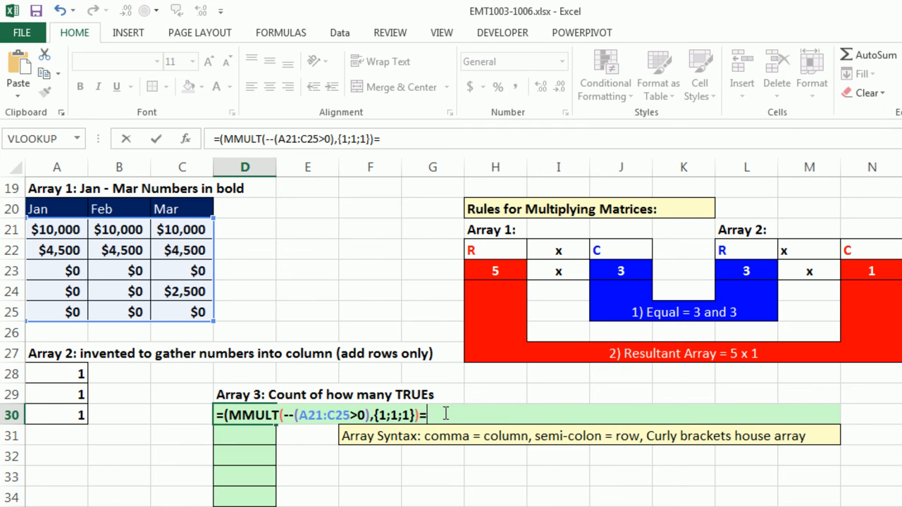
{"action": "type", "text": "3)"}
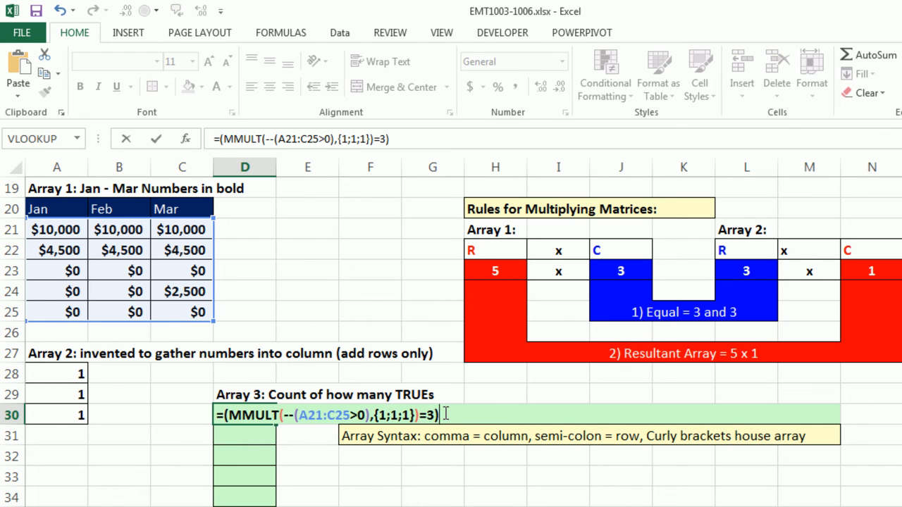
{"action": "key", "text": "F9"}
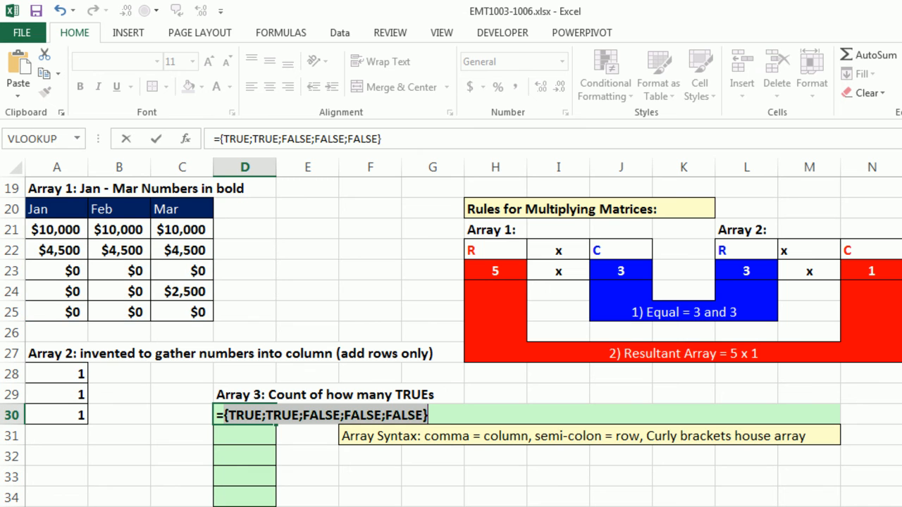
{"action": "mouse_move", "coordinate": [56, 350]}
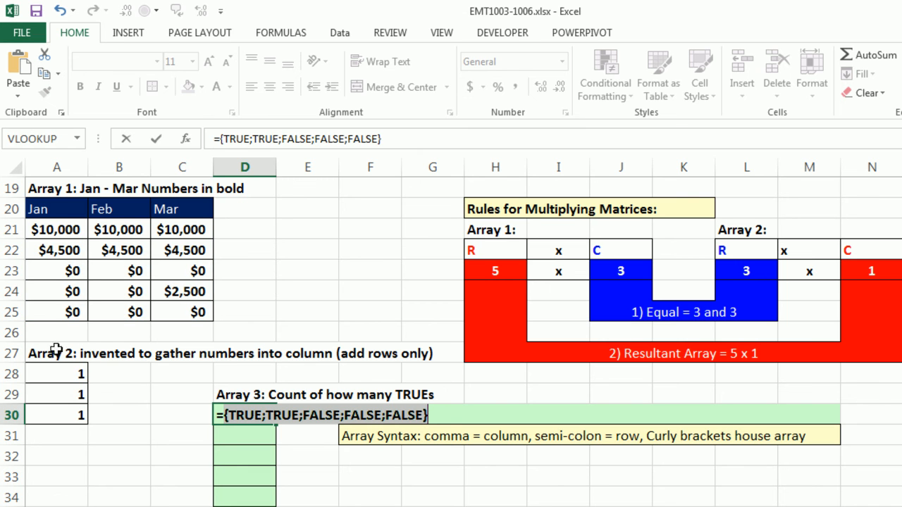
{"action": "mouse_move", "coordinate": [456, 436]}
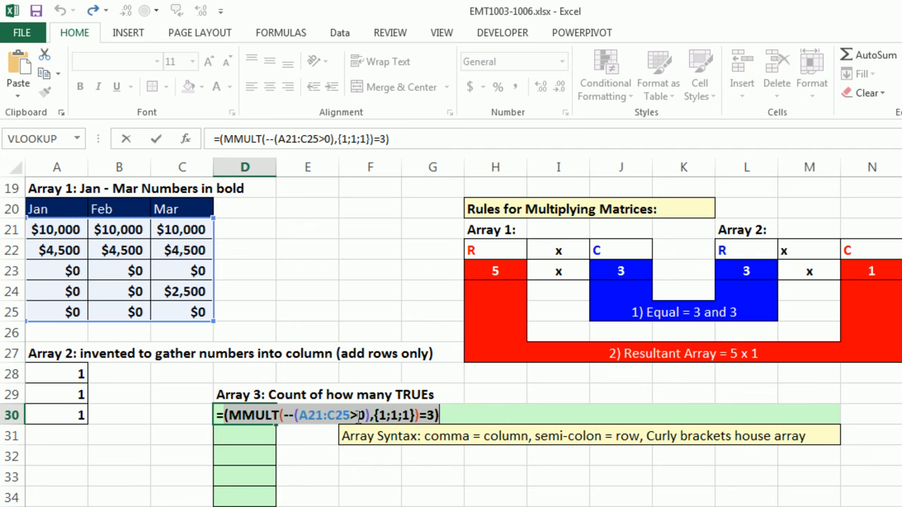
{"action": "mouse_move", "coordinate": [310, 426]}
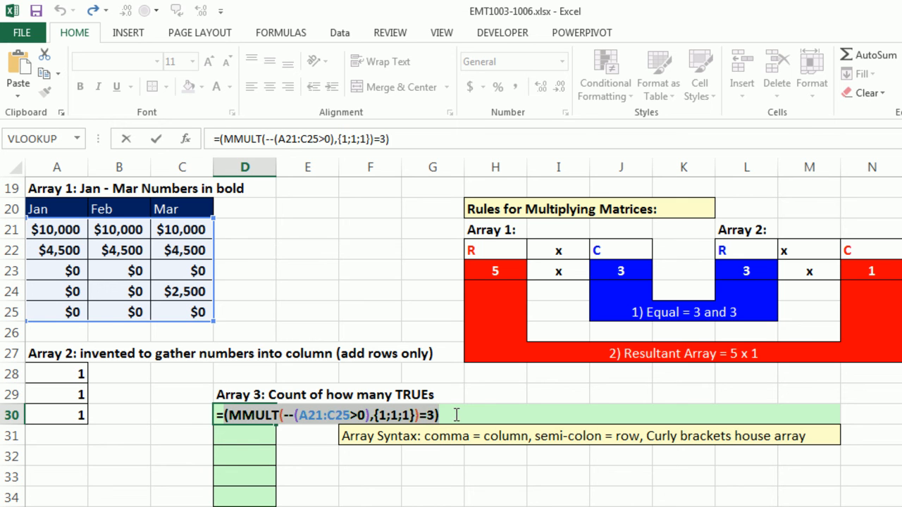
{"action": "type", "text": "*"}
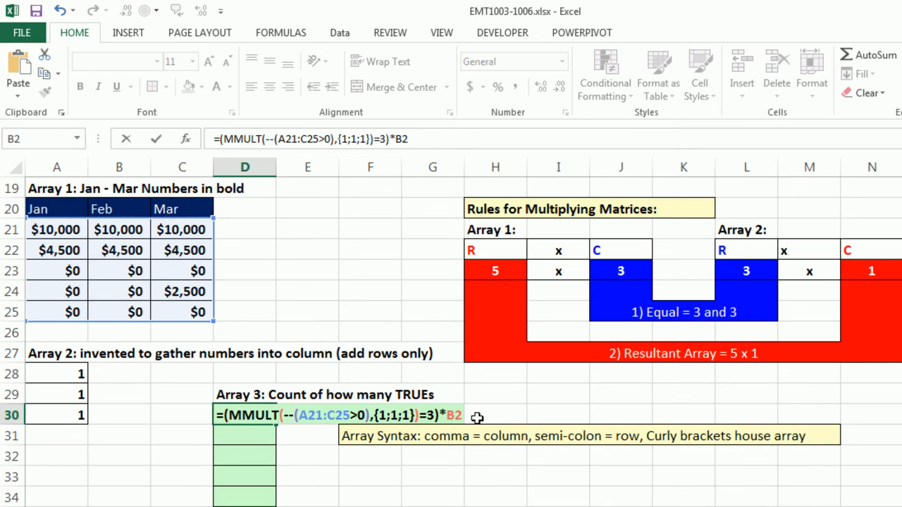
Step: Lock the cost as $B$2, preview the 450/0 array, and wrap it in SUMPRODUCT to return 900
{"action": "key", "text": "f4"}
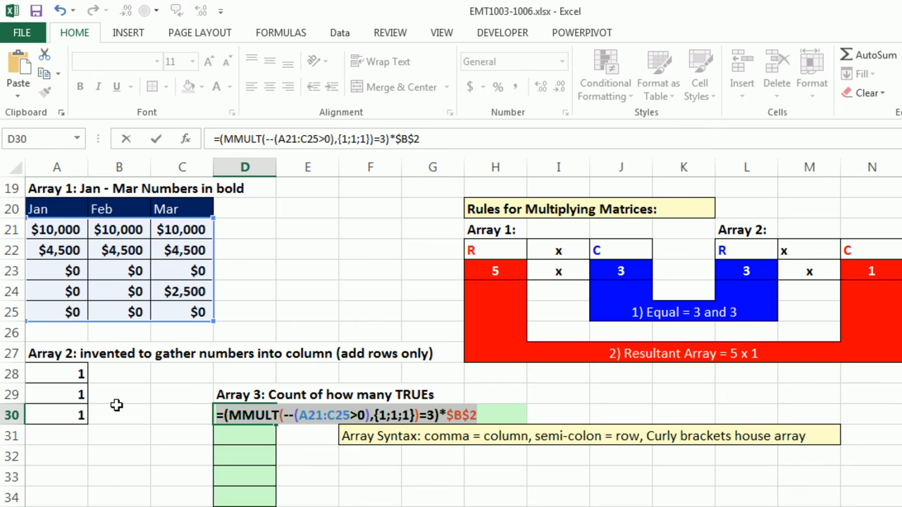
{"action": "key", "text": "F9"}
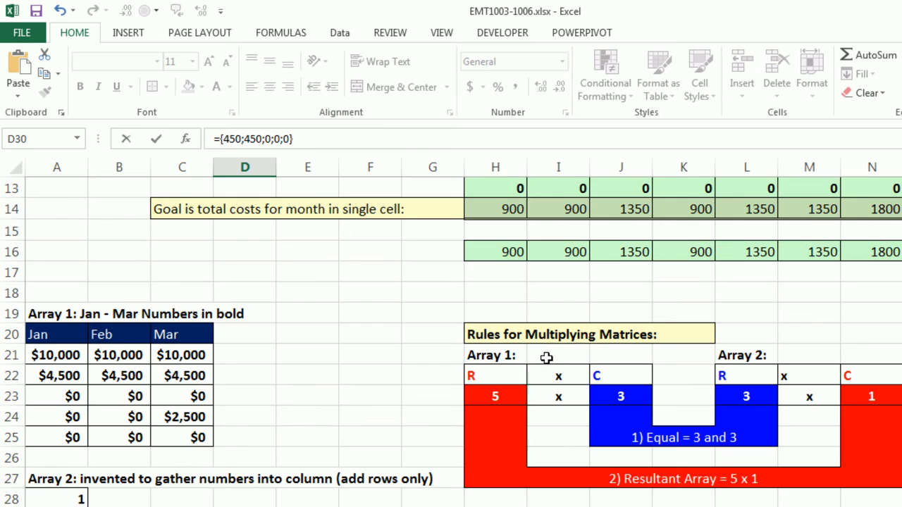
{"action": "scroll", "scroll_direction": "down", "scroll_amount": 3}
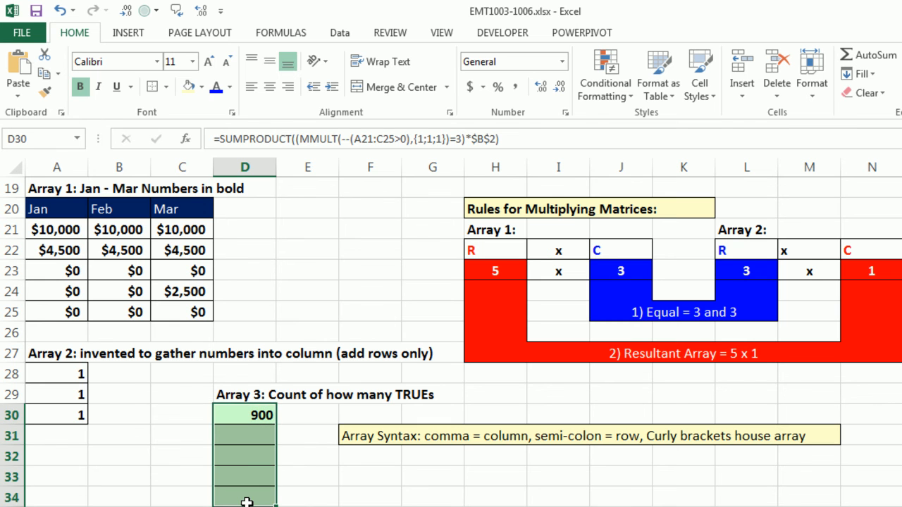
Step: Copy the tested formula text from D30 and begin a new formula in H15
{"action": "double_click", "coordinate": [245, 414]}
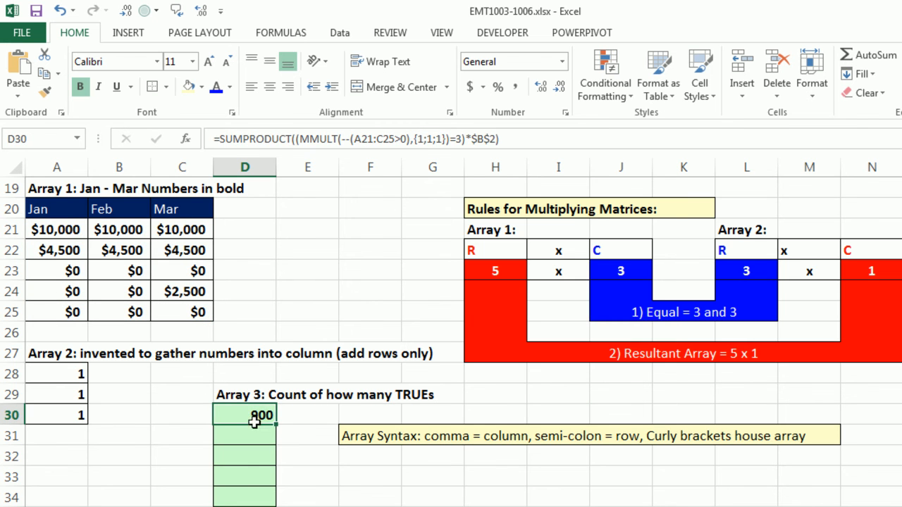
{"action": "double_click", "coordinate": [245, 414]}
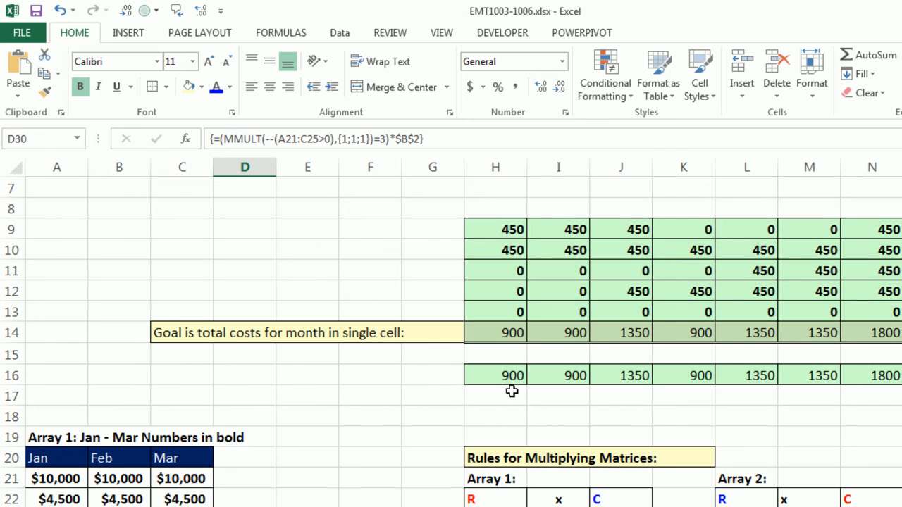
{"action": "left_click", "coordinate": [495, 355]}
{"action": "type", "text": "="}
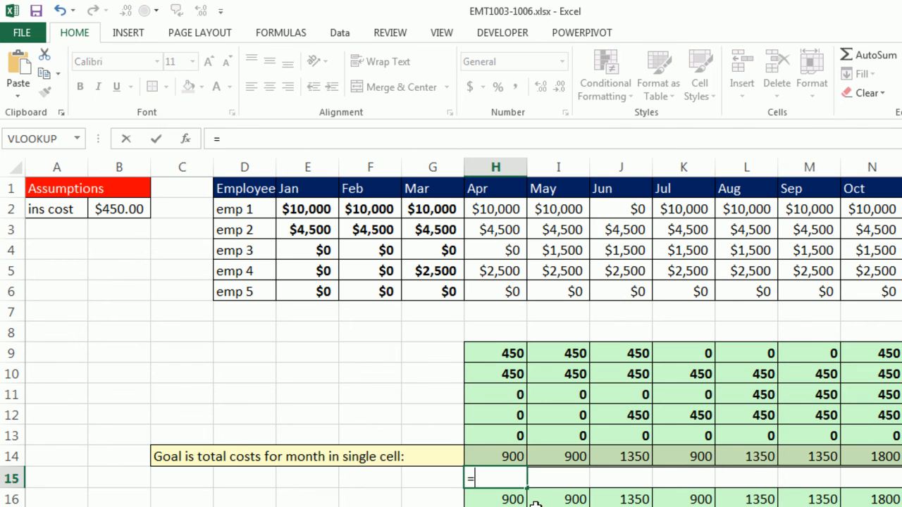
Step: Enter SUMPRODUCT( as the wrapper for the monthly total in H15
{"action": "type", "text": "SUMPRODUCT((MMULT(--(E2:G6>0),{1;1;1})=3)*$B$2"}
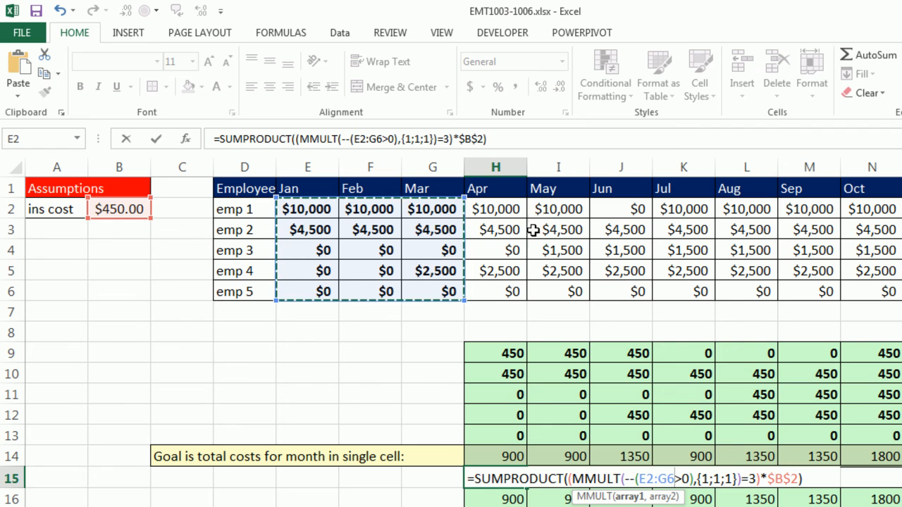
{"action": "mouse_move", "coordinate": [885, 414]}
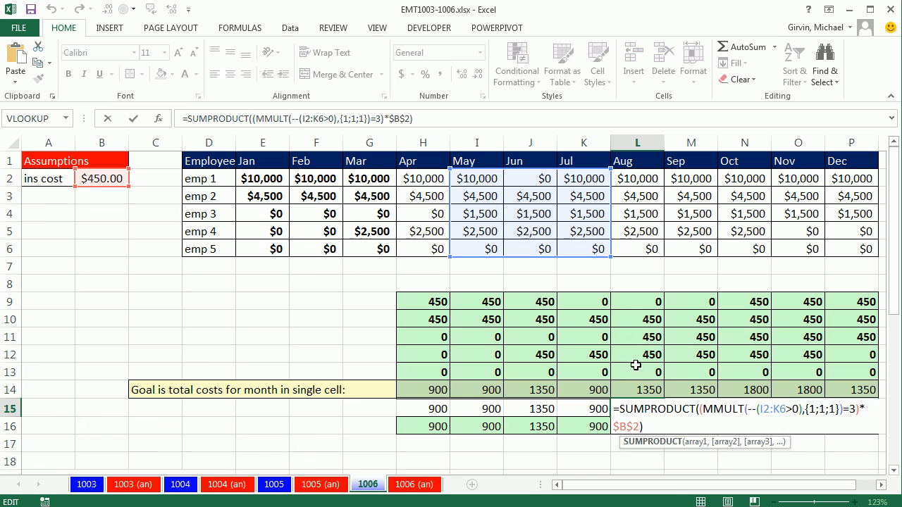
{"action": "mouse_move", "coordinate": [640, 363]}
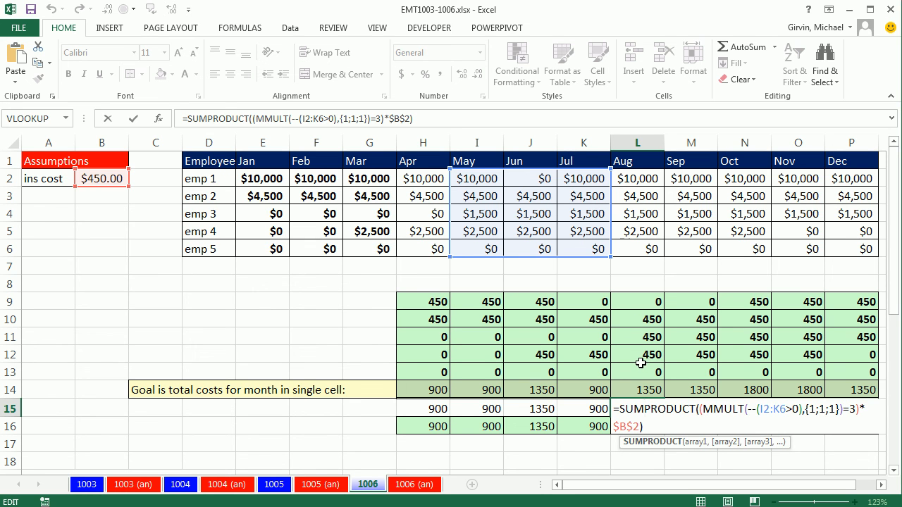
{"action": "key", "text": "Enter"}
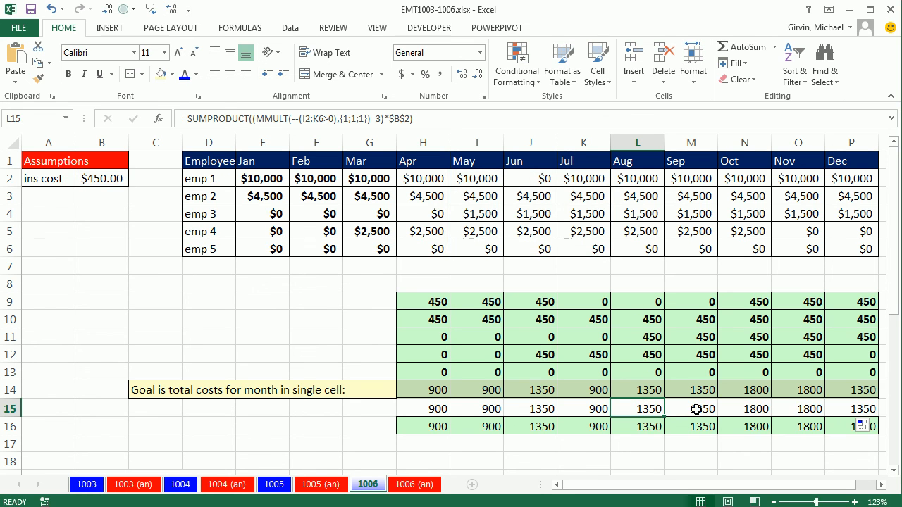
{"action": "left_click", "coordinate": [690, 409]}
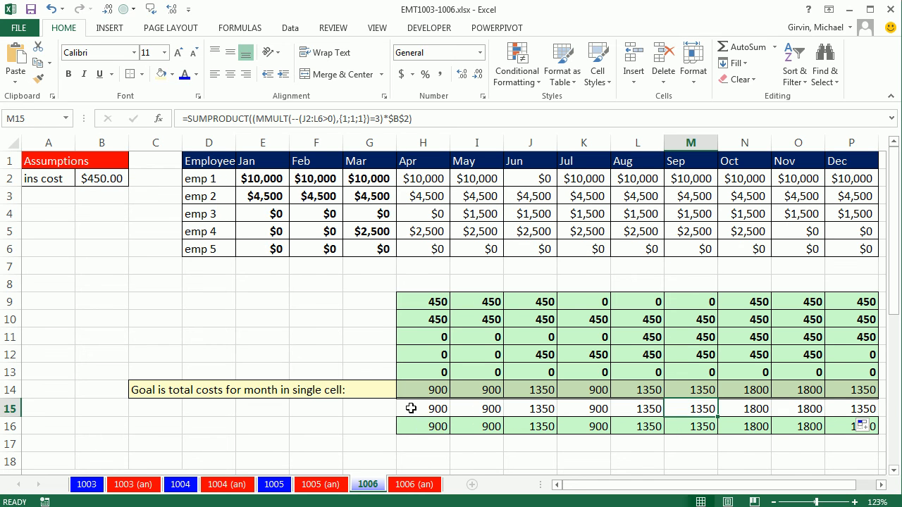
{"action": "double_click", "coordinate": [423, 409]}
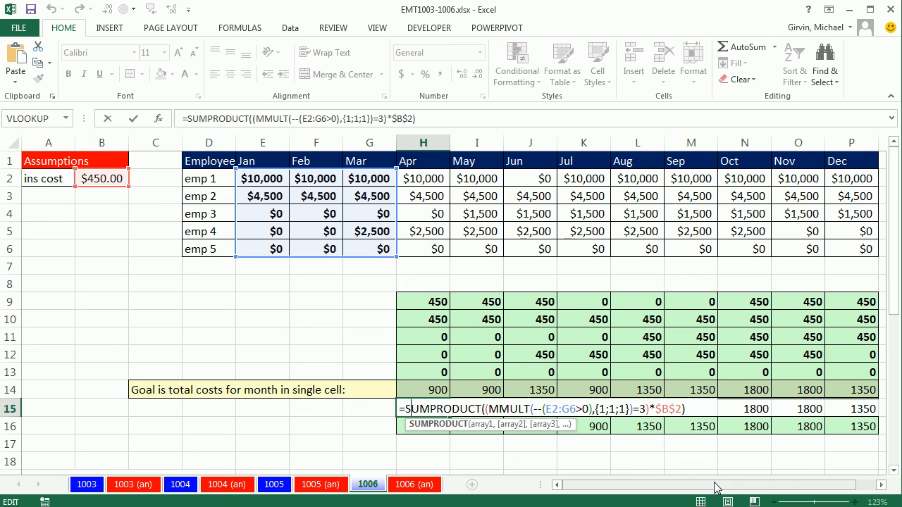
{"action": "mouse_move", "coordinate": [570, 391]}
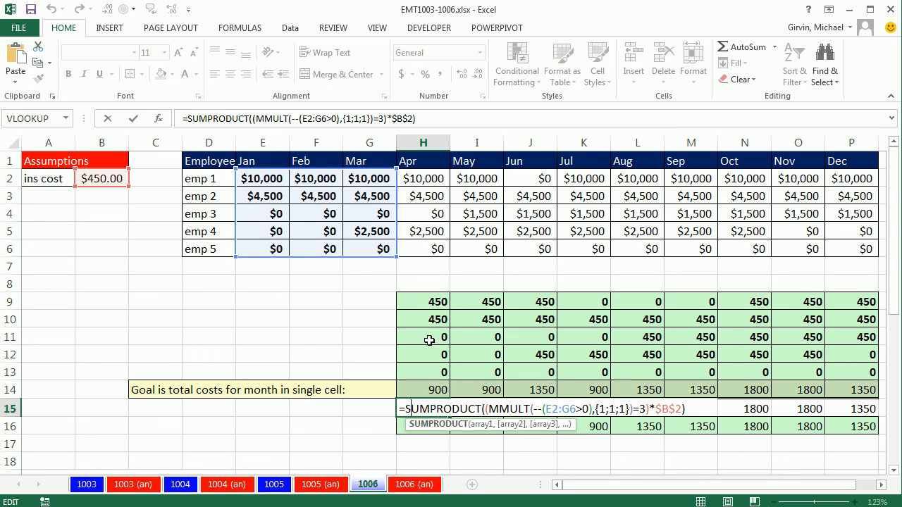
{"action": "mouse_move", "coordinate": [431, 362]}
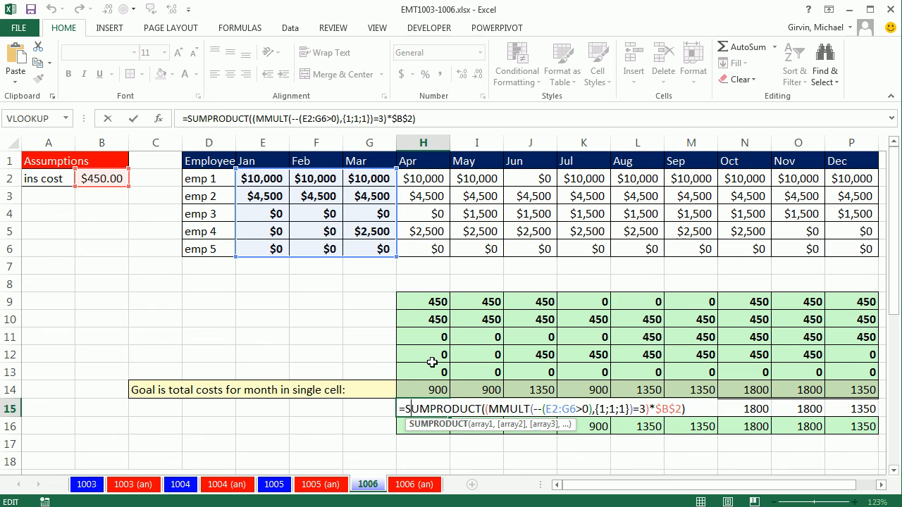